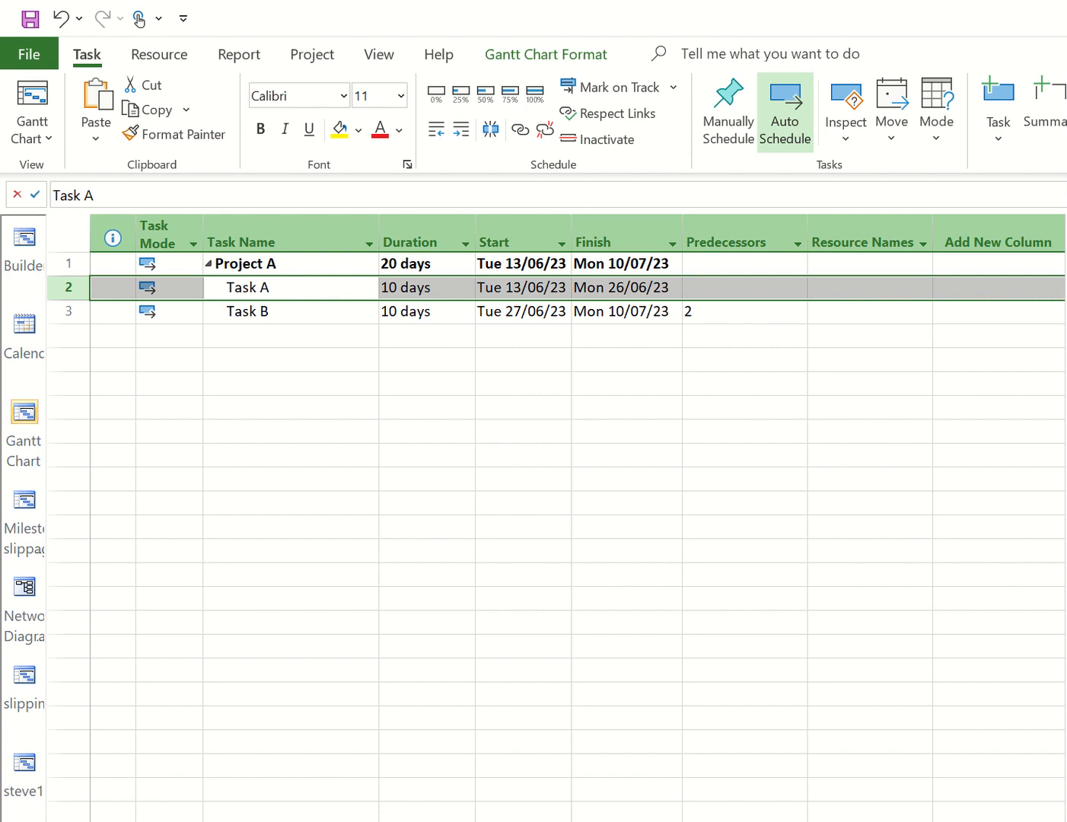
mouse_move(271, 551)
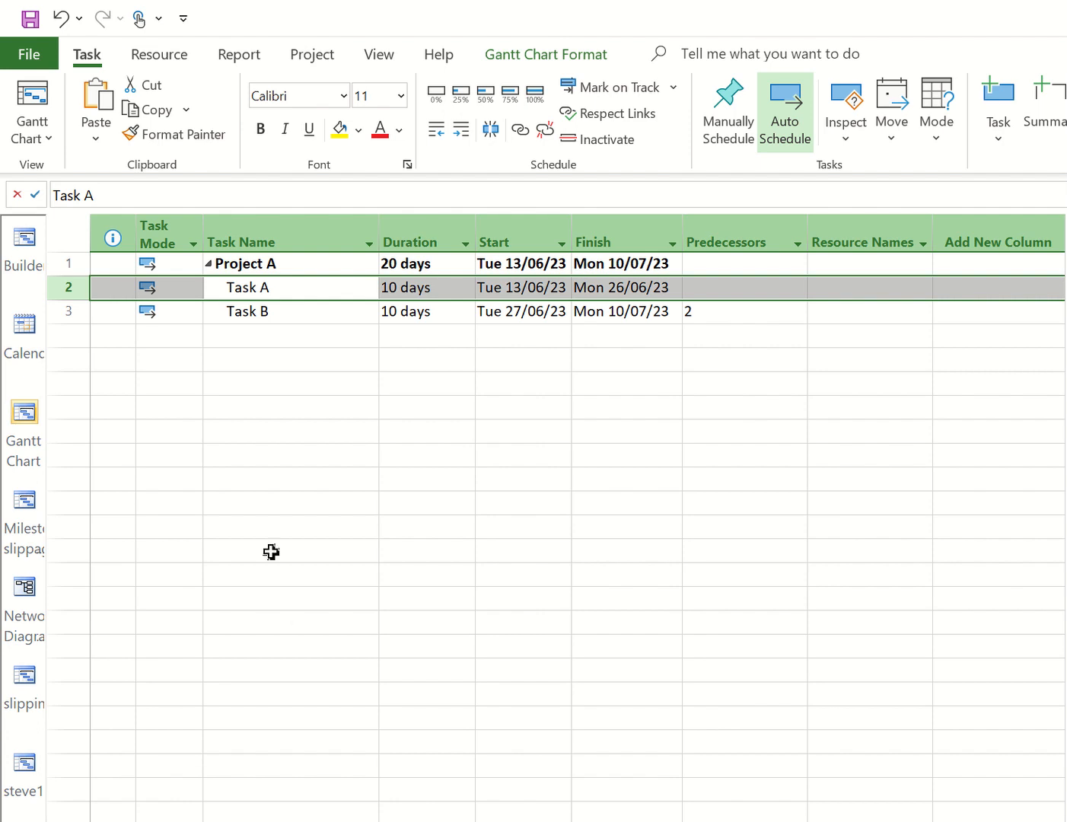
mouse_move(293, 358)
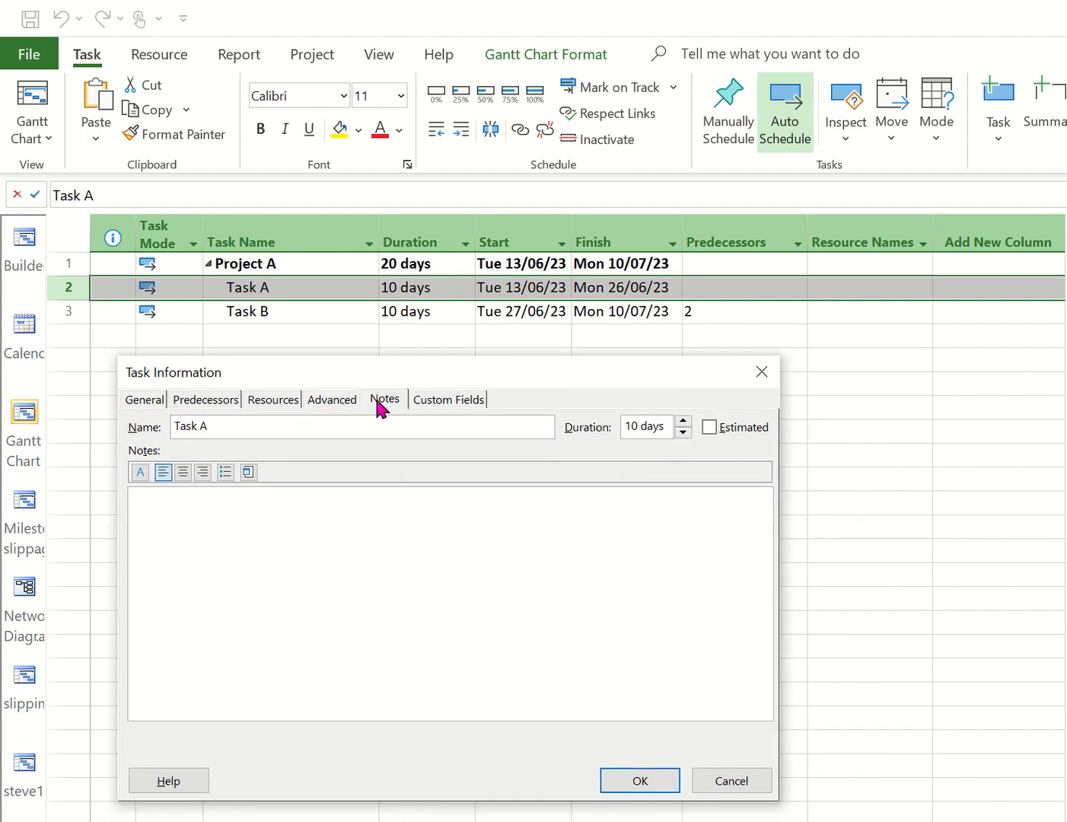
- Type the heading 'Specification' in Task A's notes, starting a blank line beneath
left_click(144, 399)
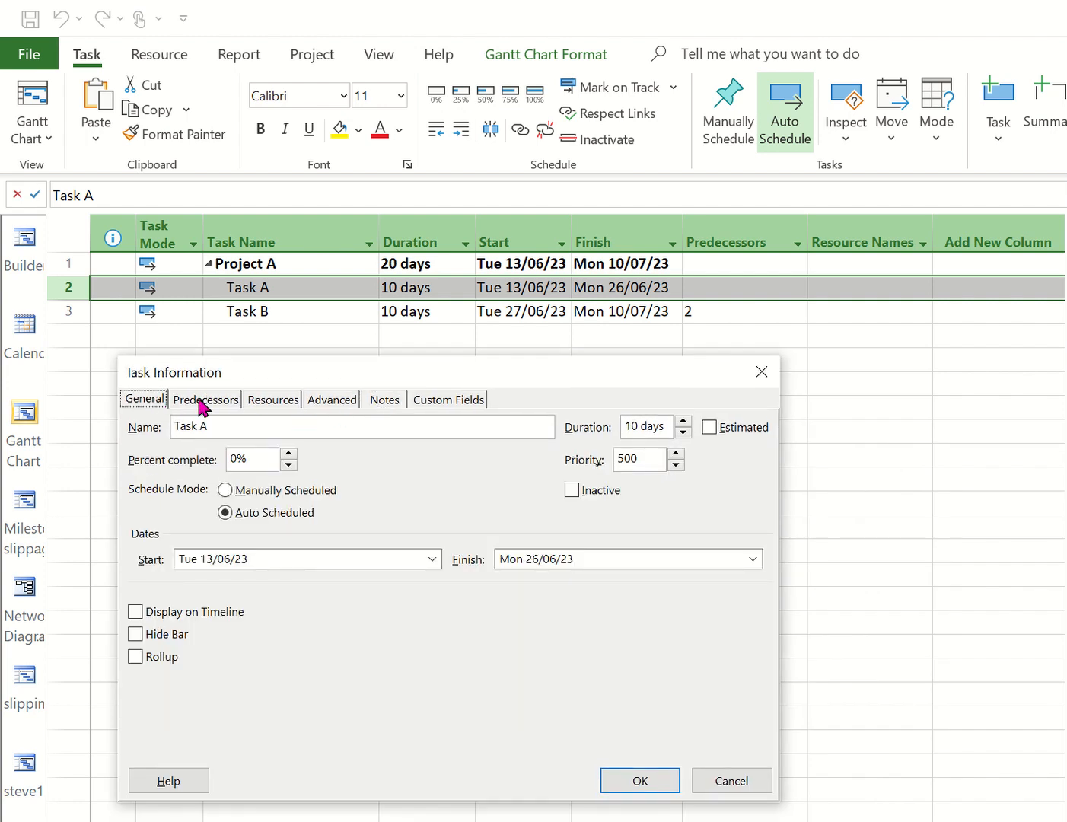
left_click(385, 399)
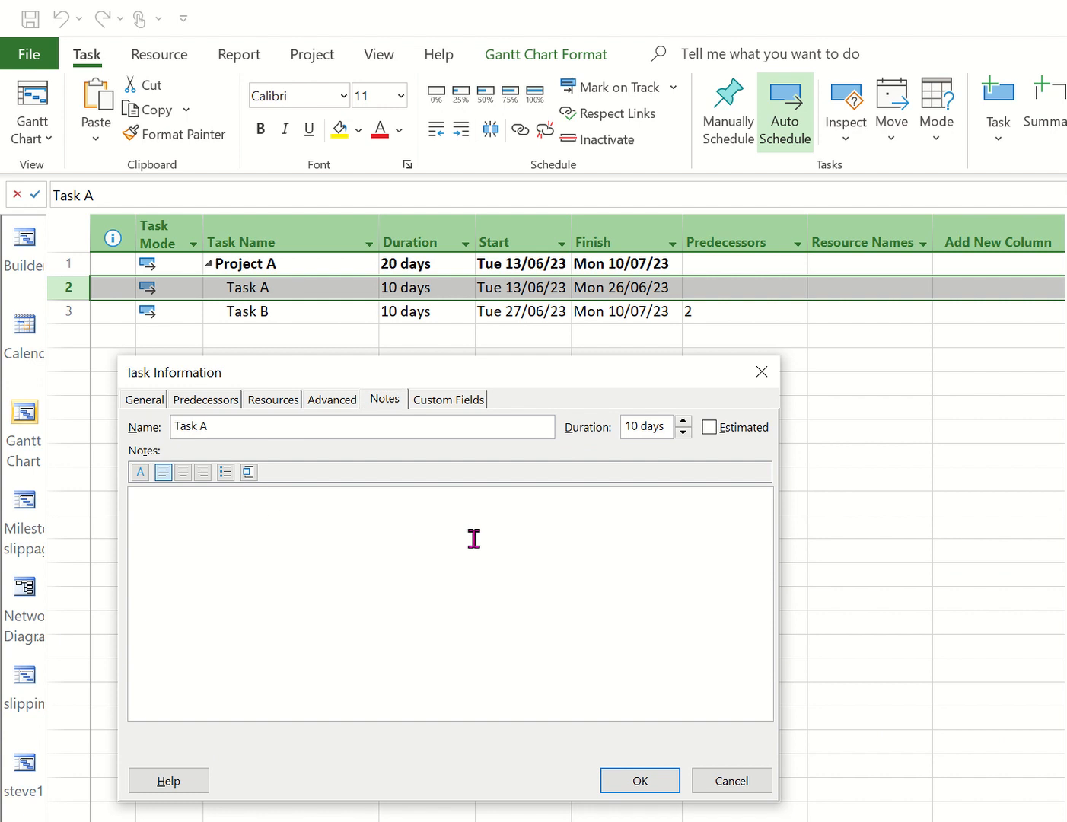
type("Specif")
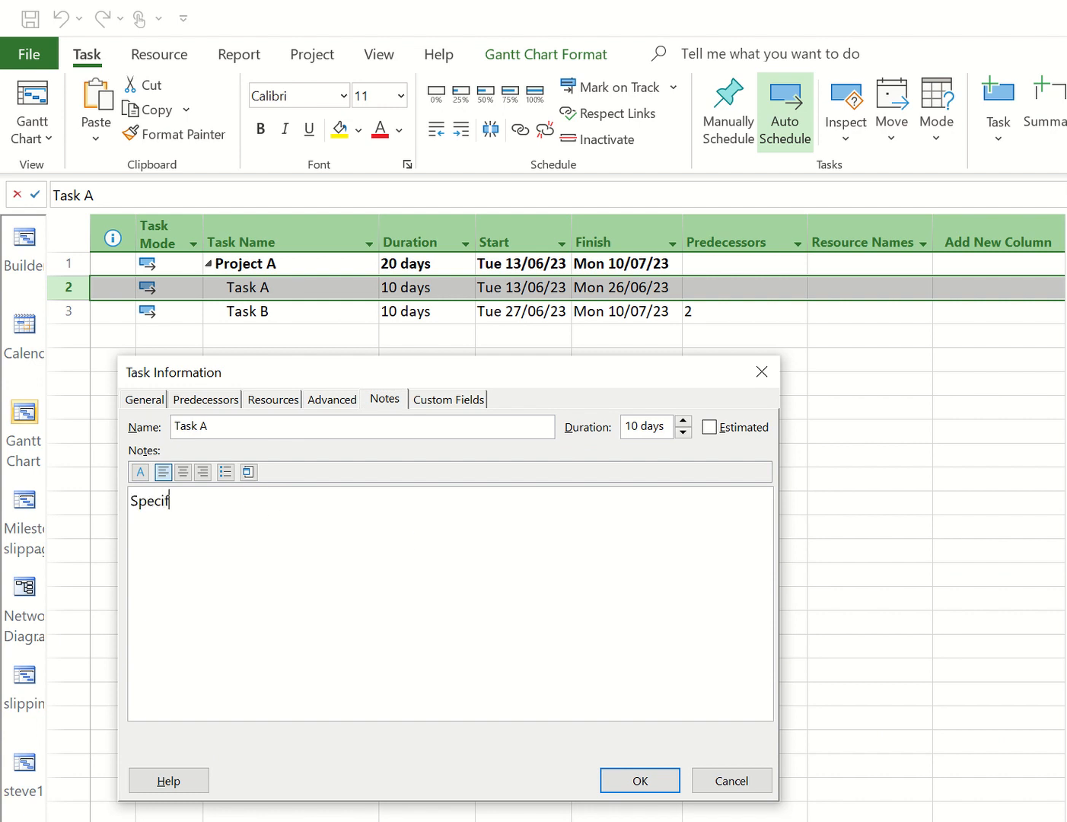
type("ication")
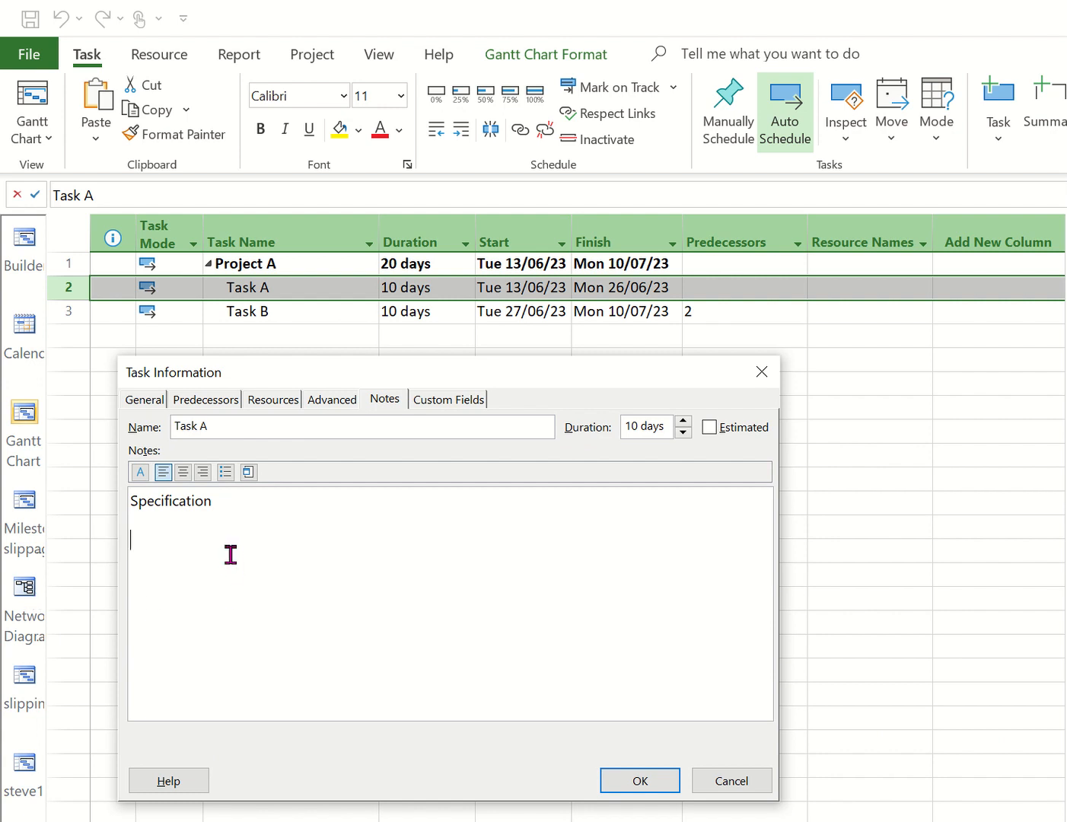
mouse_move(373, 293)
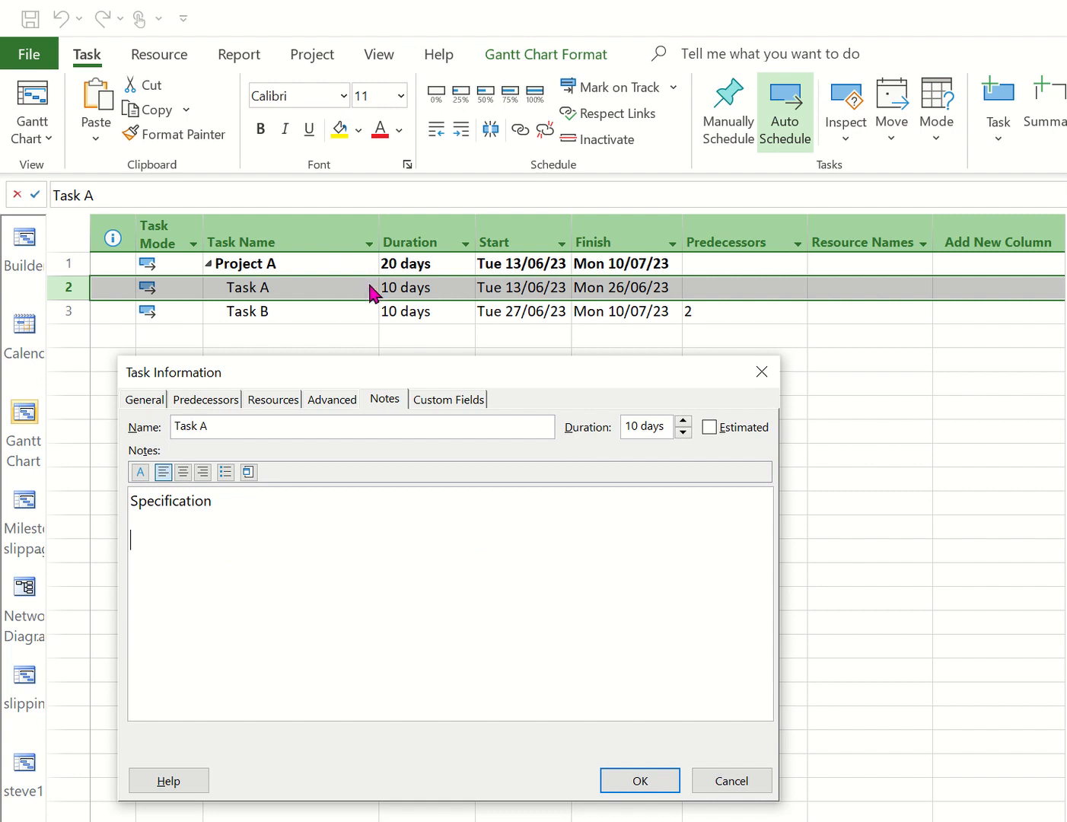
mouse_move(270, 297)
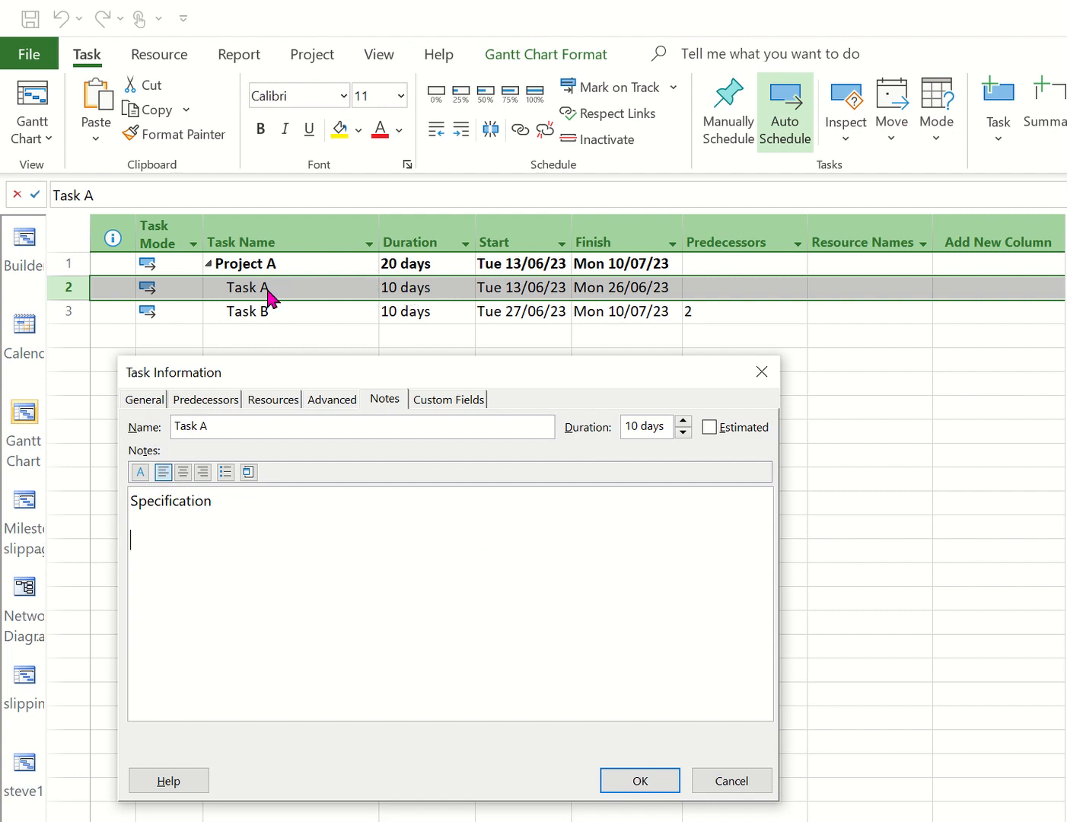
mouse_move(242, 498)
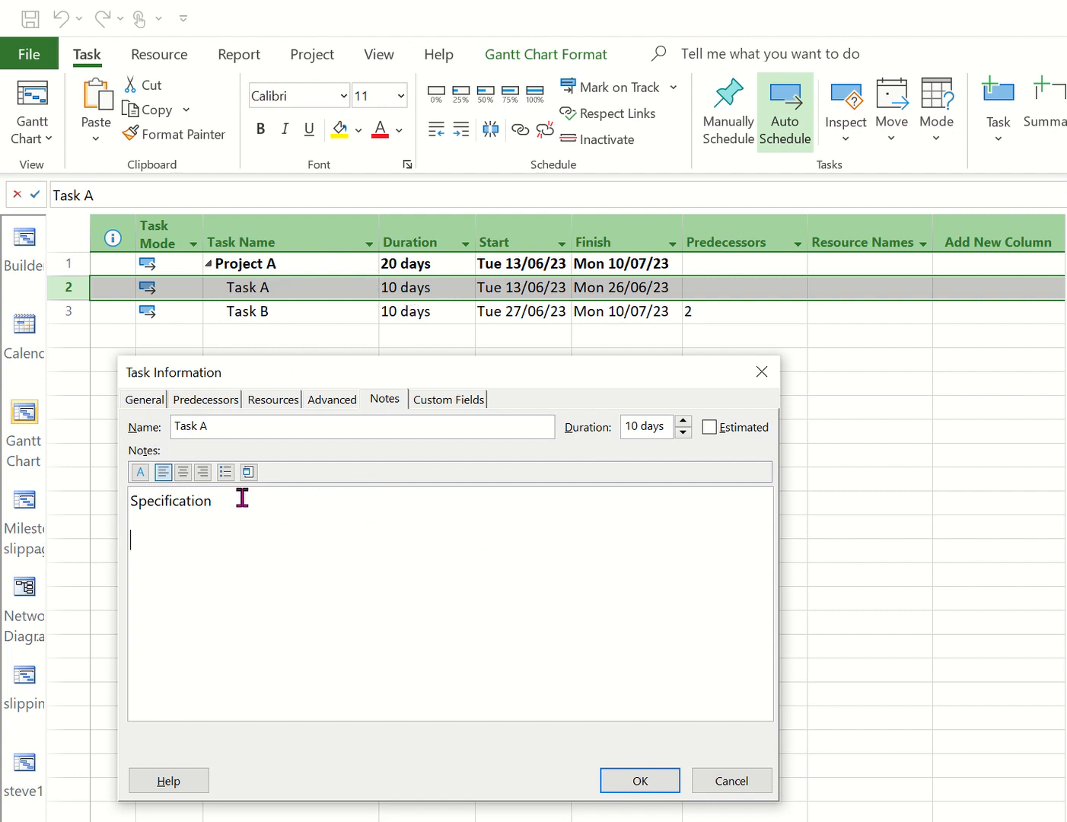
mouse_move(248, 472)
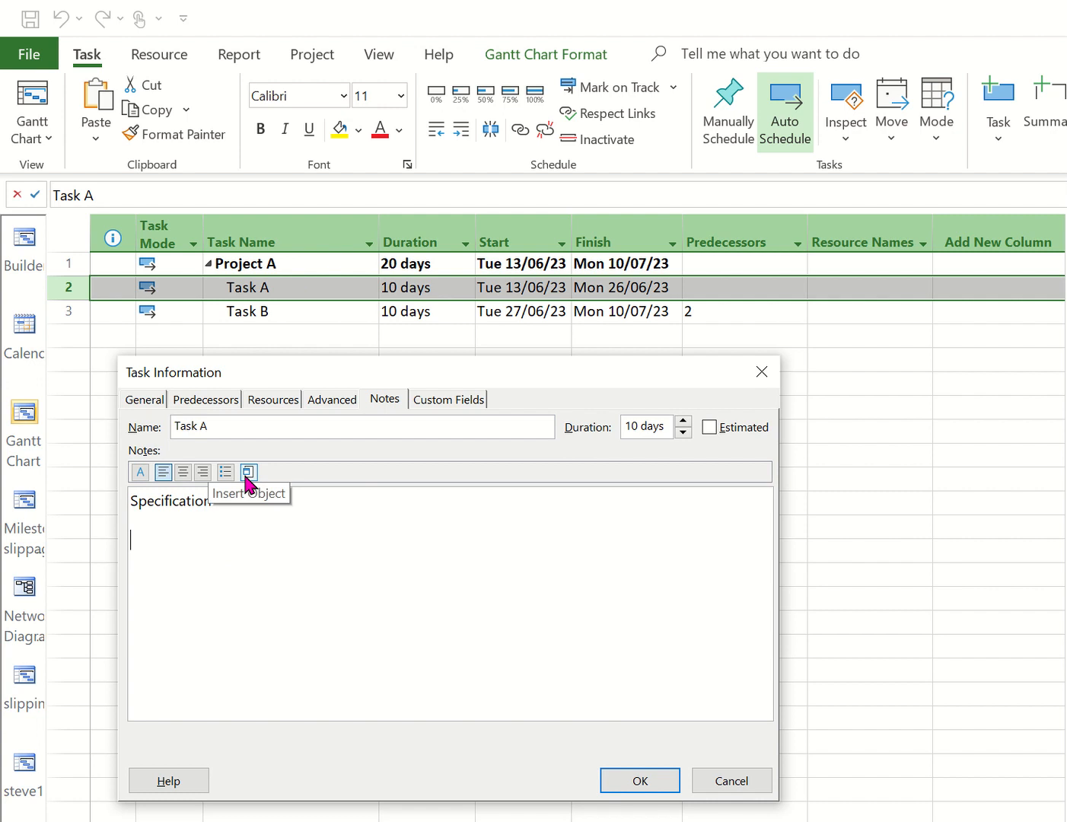
- Choose Project Status.xlsx as an object created from file for Task A's note
left_click(248, 472)
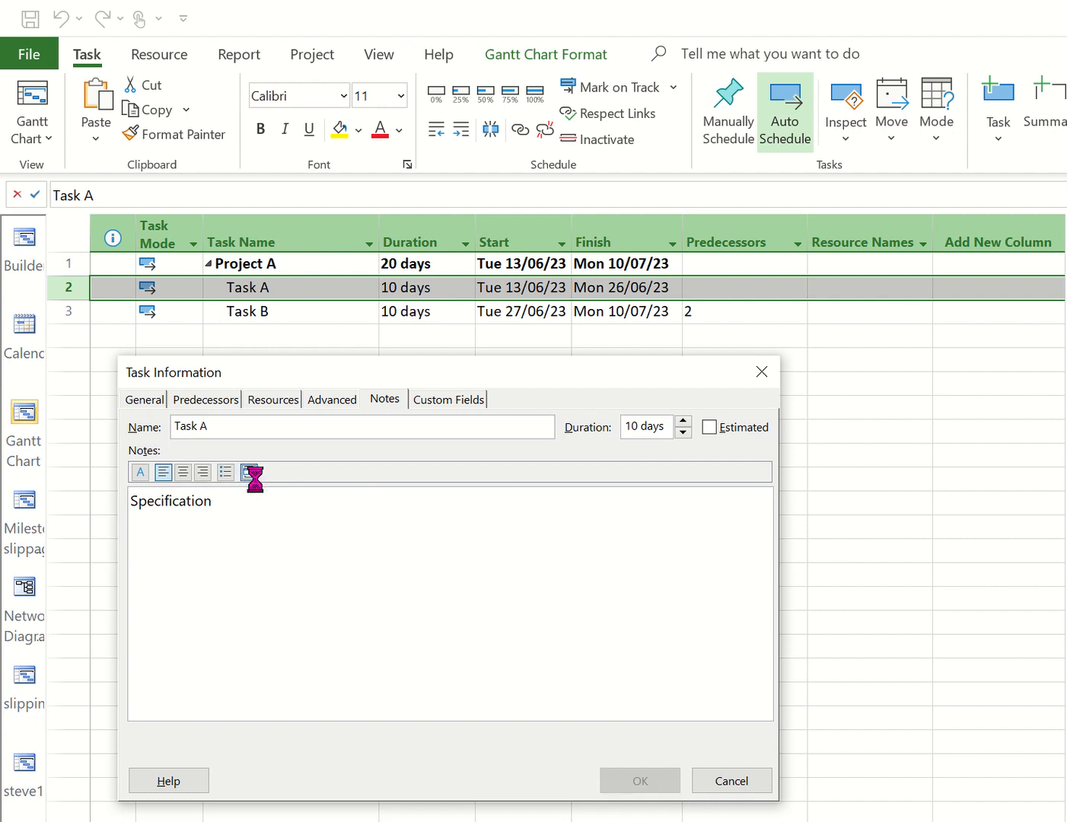
left_click(253, 472)
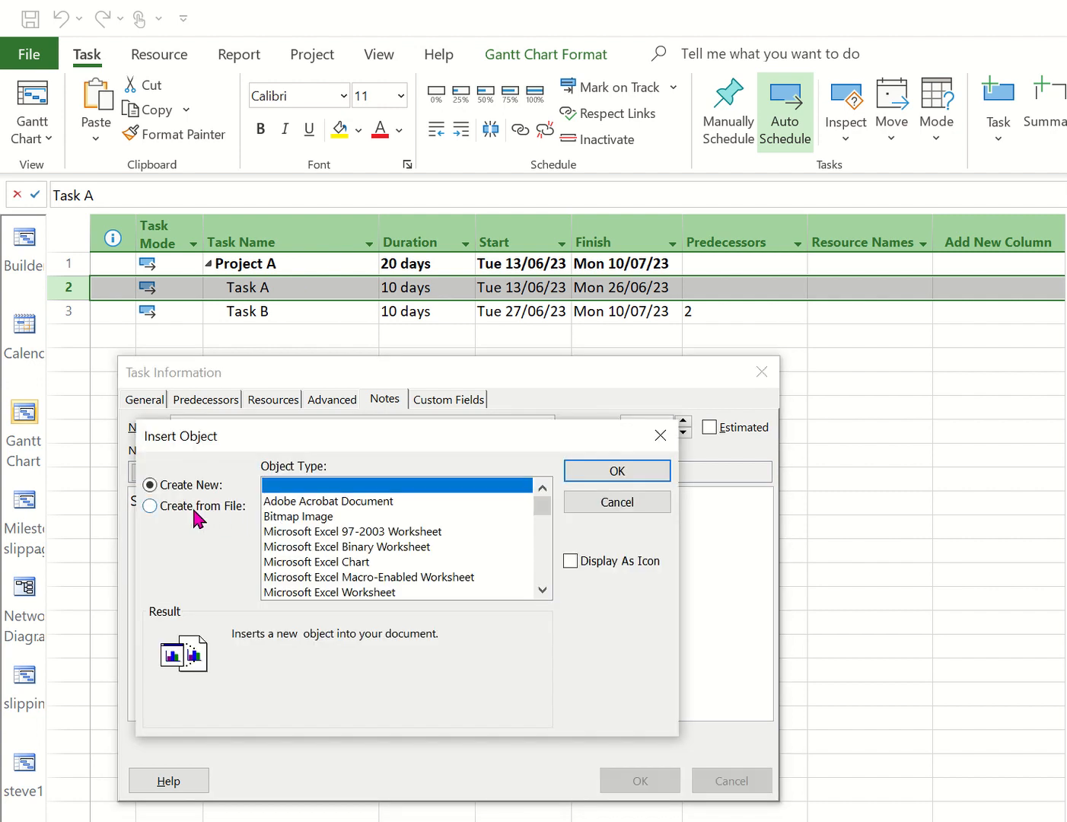
left_click(151, 506)
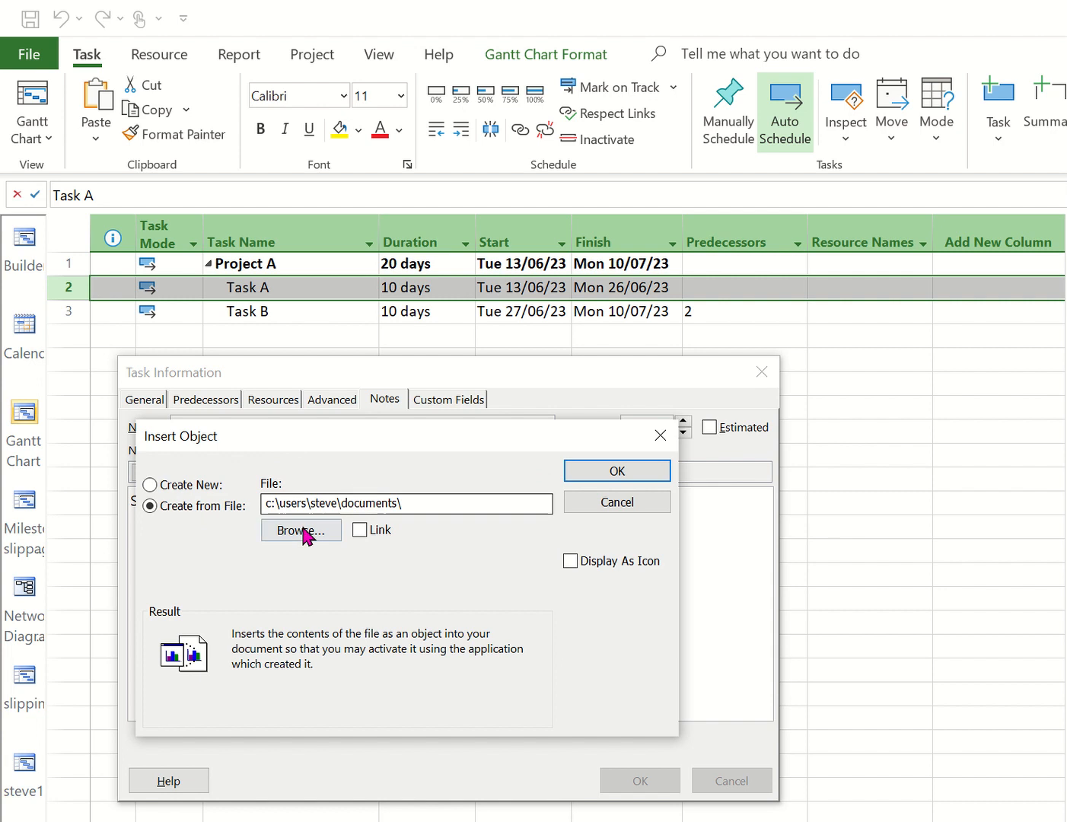
left_click(301, 530)
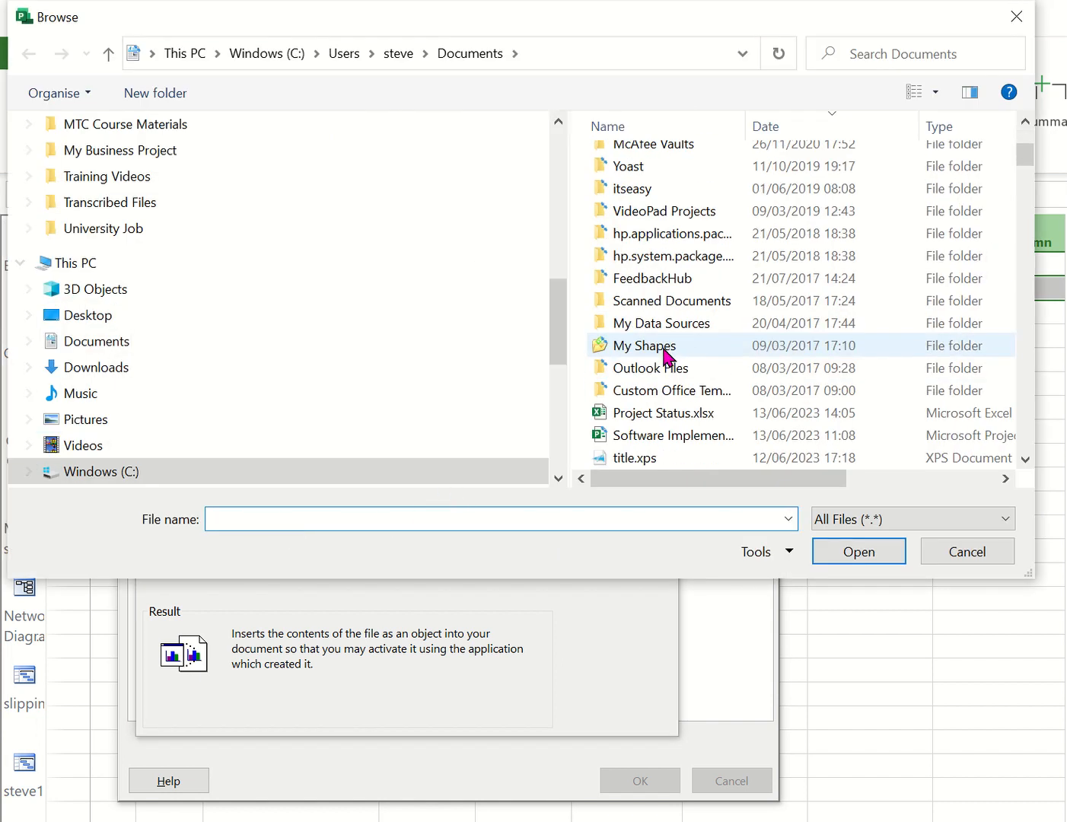
left_click(663, 413)
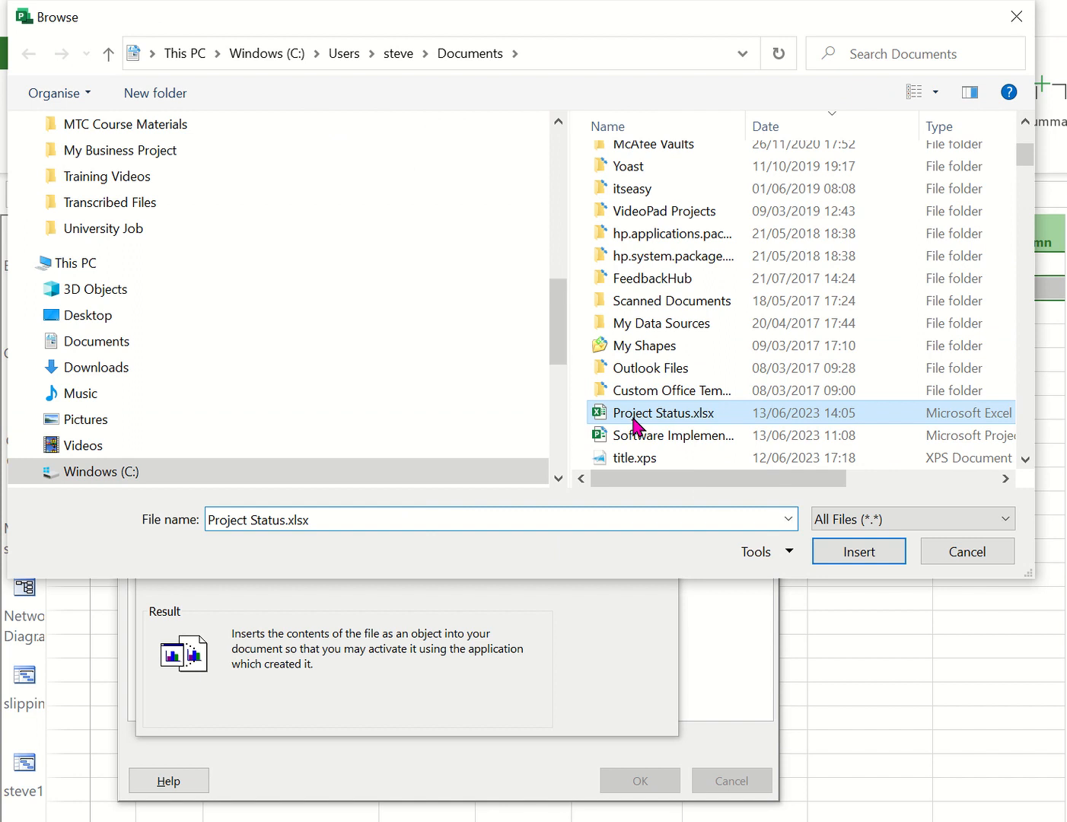
left_click(859, 552)
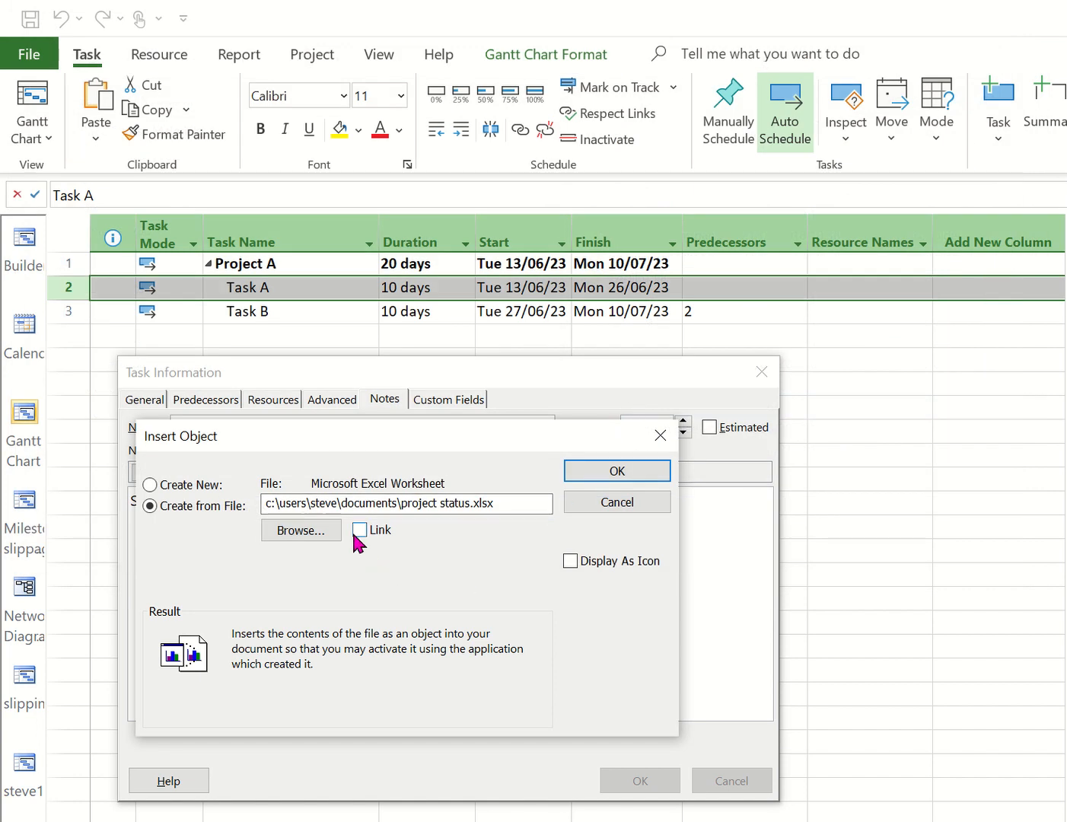
mouse_move(368, 544)
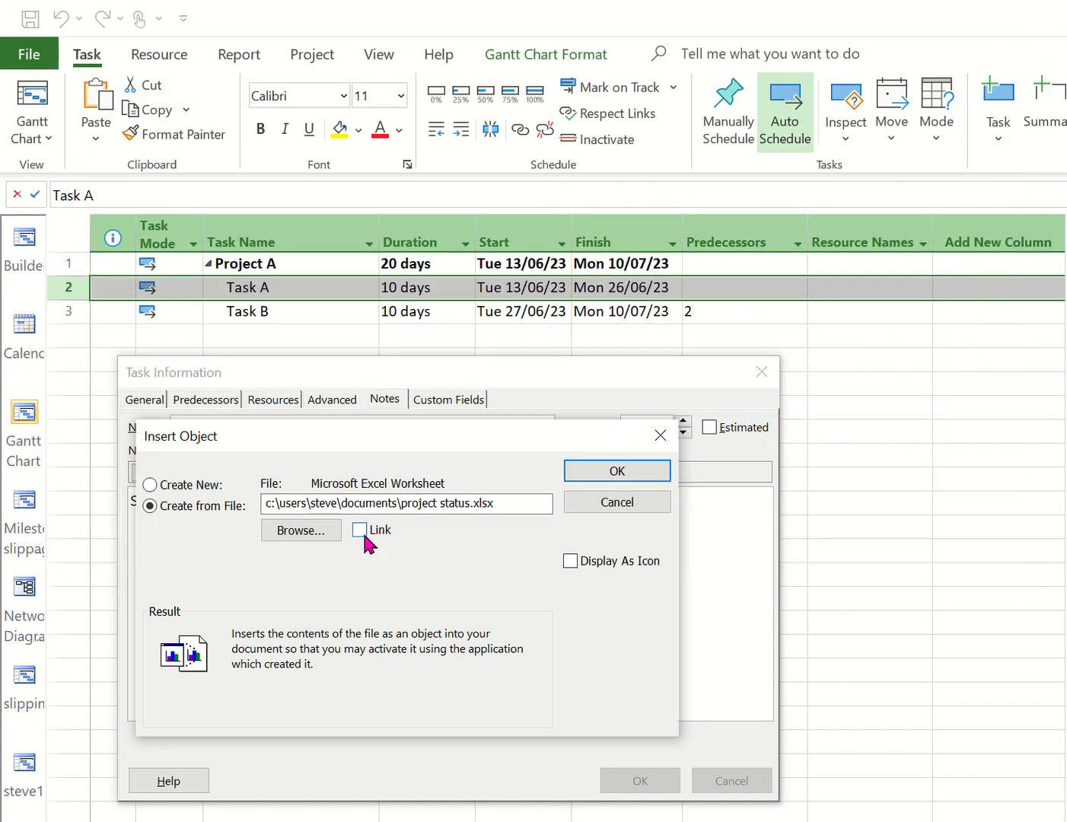
- Insert the workbook linked and displayed as an icon below Specification
left_click(361, 530)
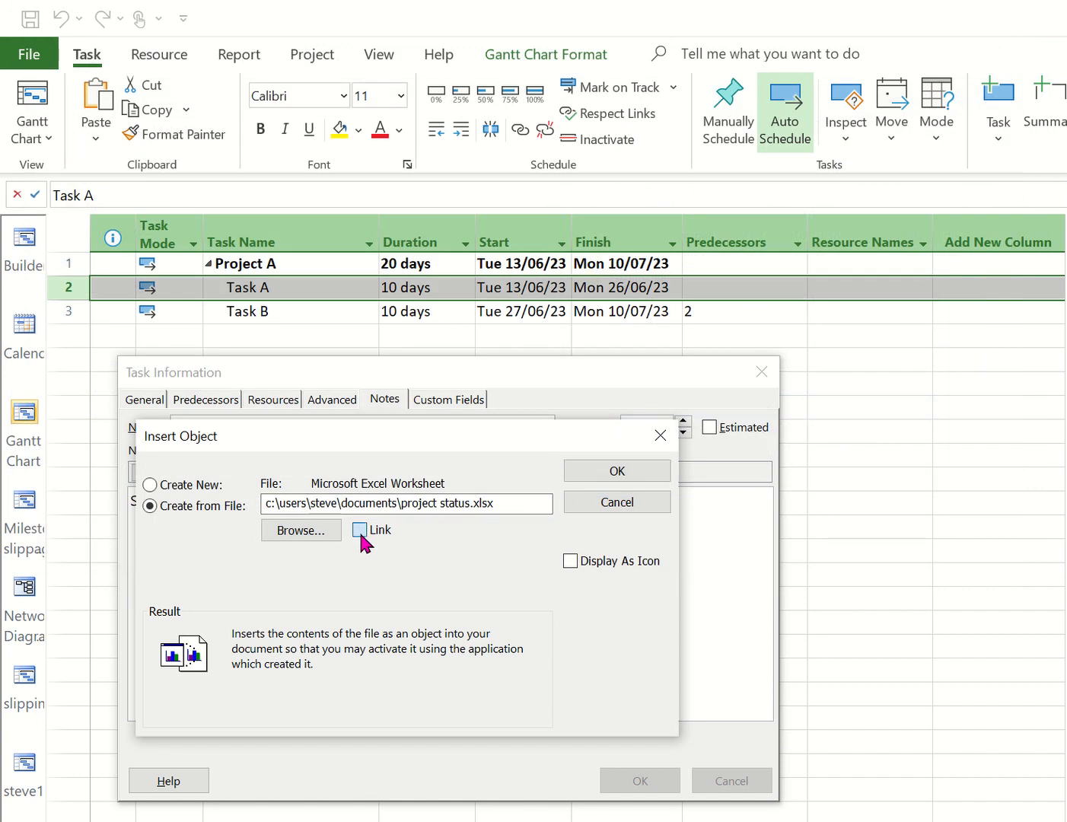
left_click(359, 530)
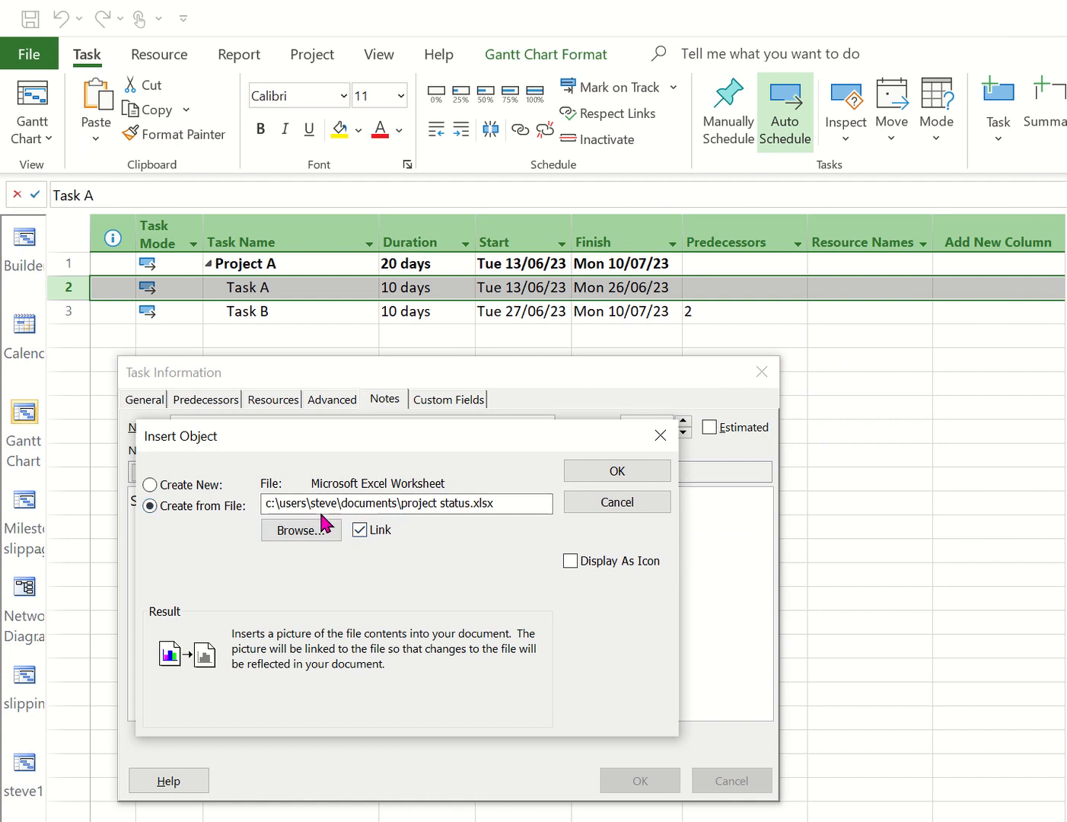
mouse_move(417, 565)
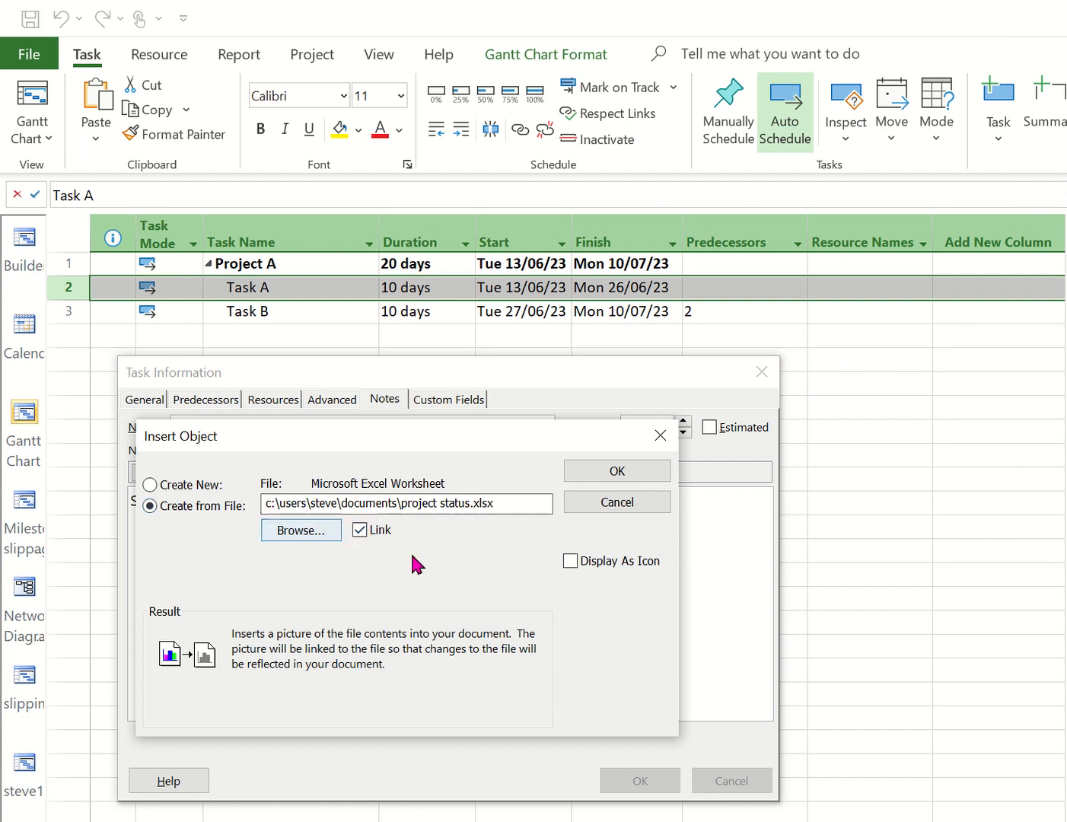
left_click(571, 561)
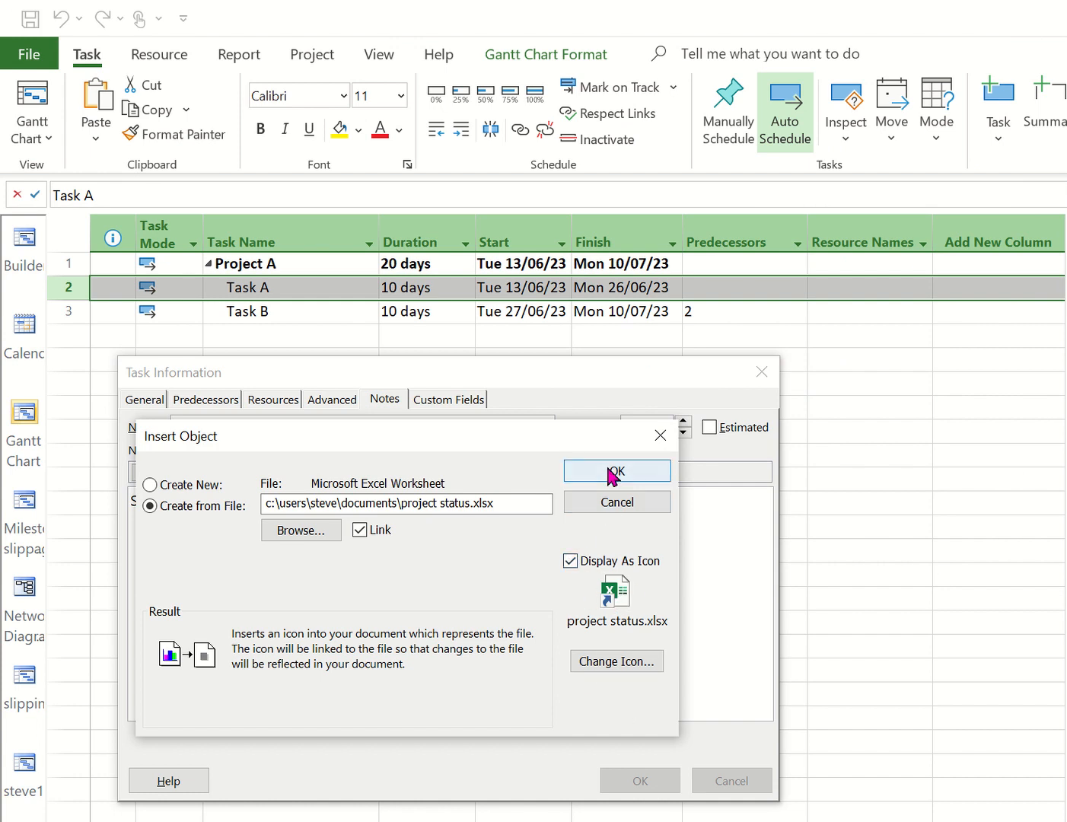
left_click(617, 471)
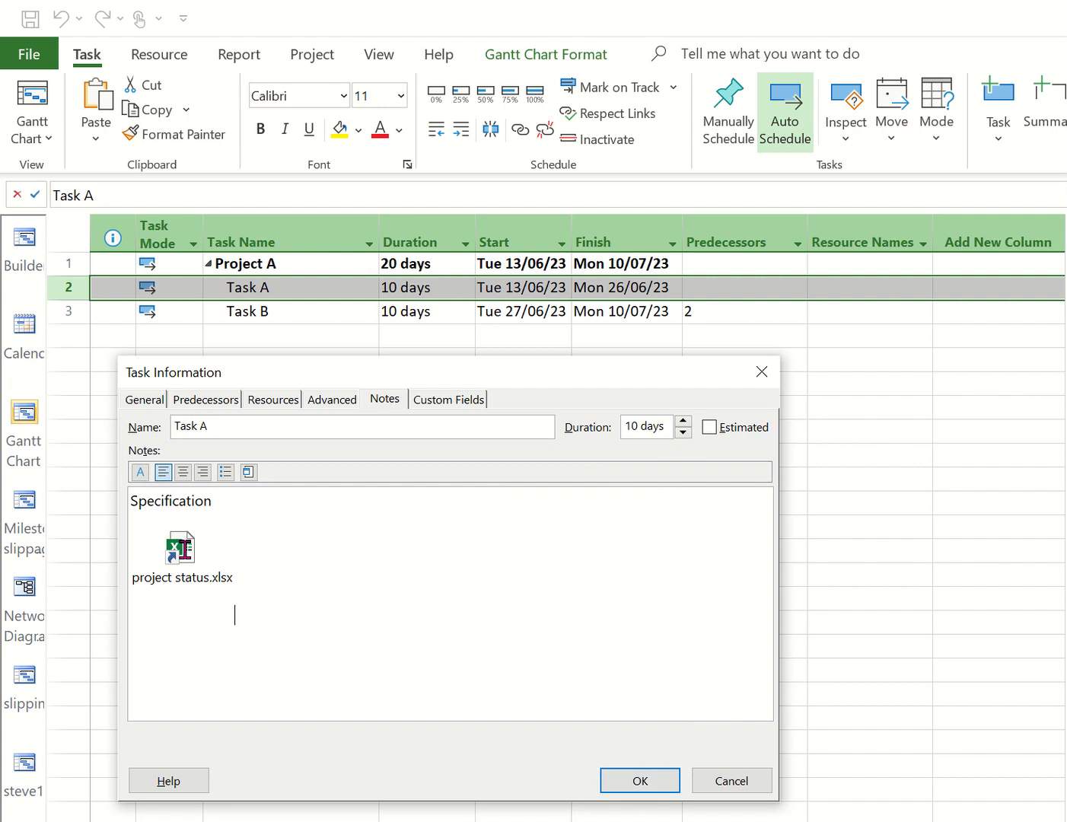
- Open the linked Project Status.xlsx from its icon in Task A's note
double_click(178, 548)
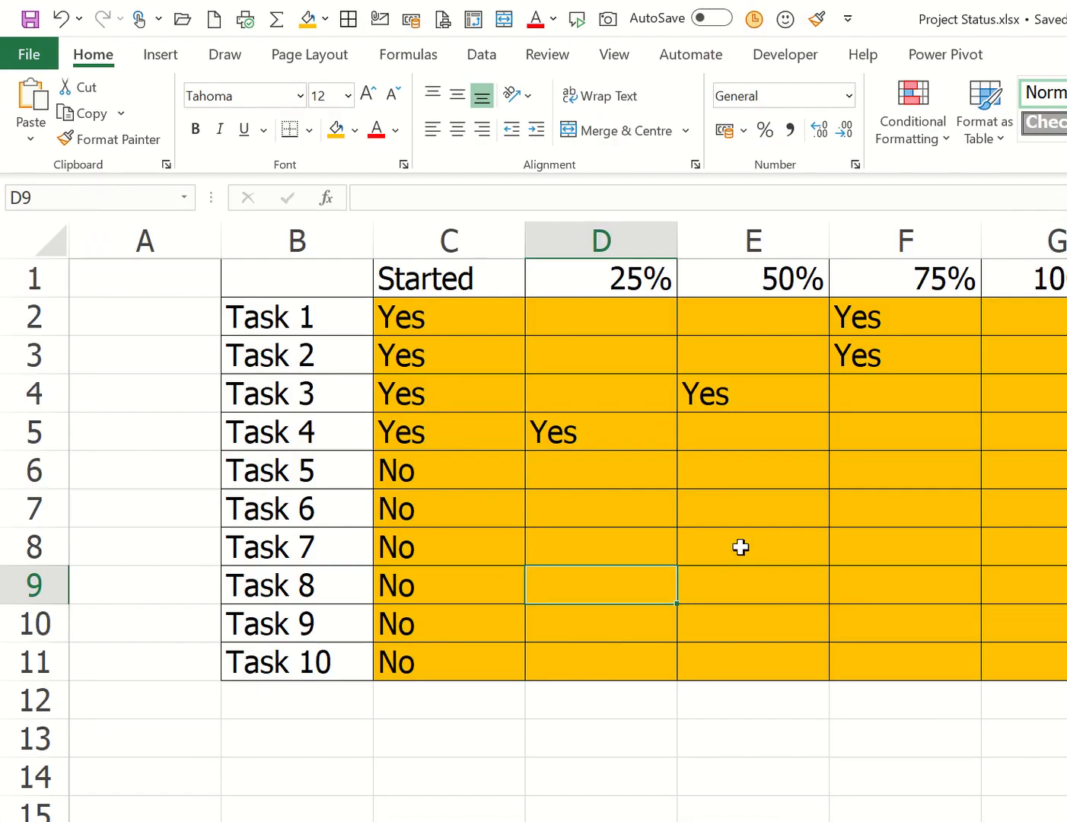
mouse_move(653, 509)
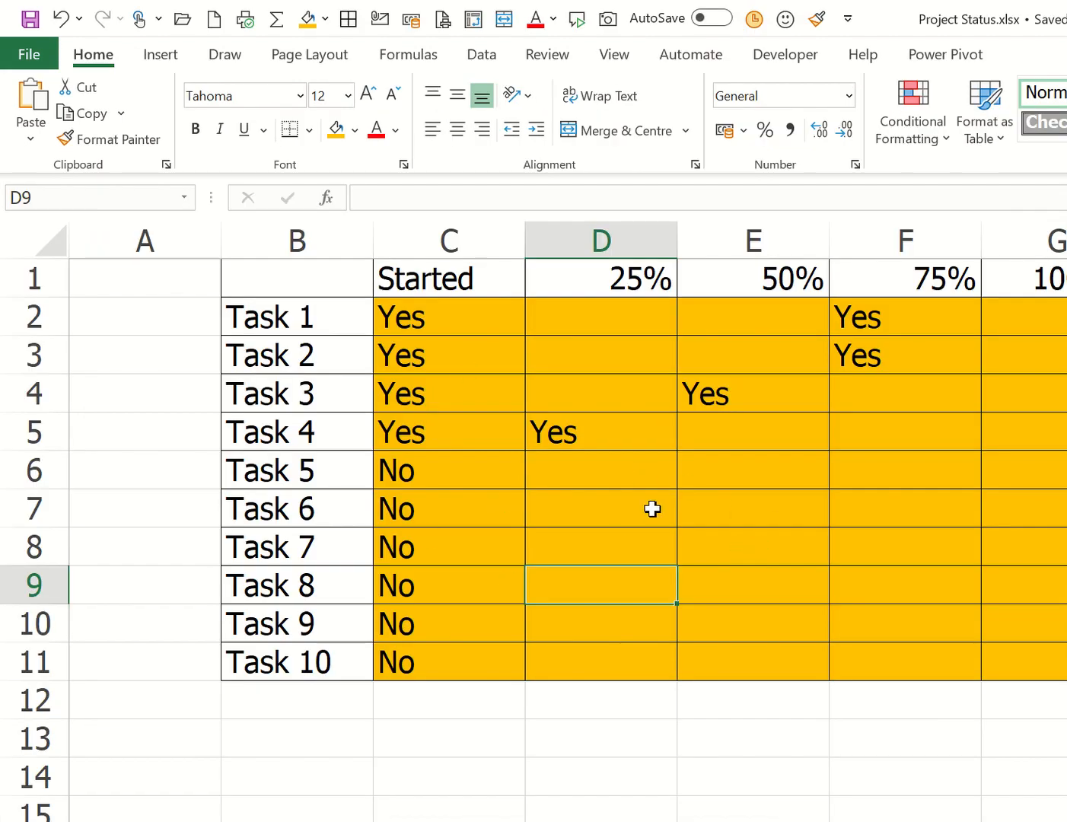
mouse_move(653, 509)
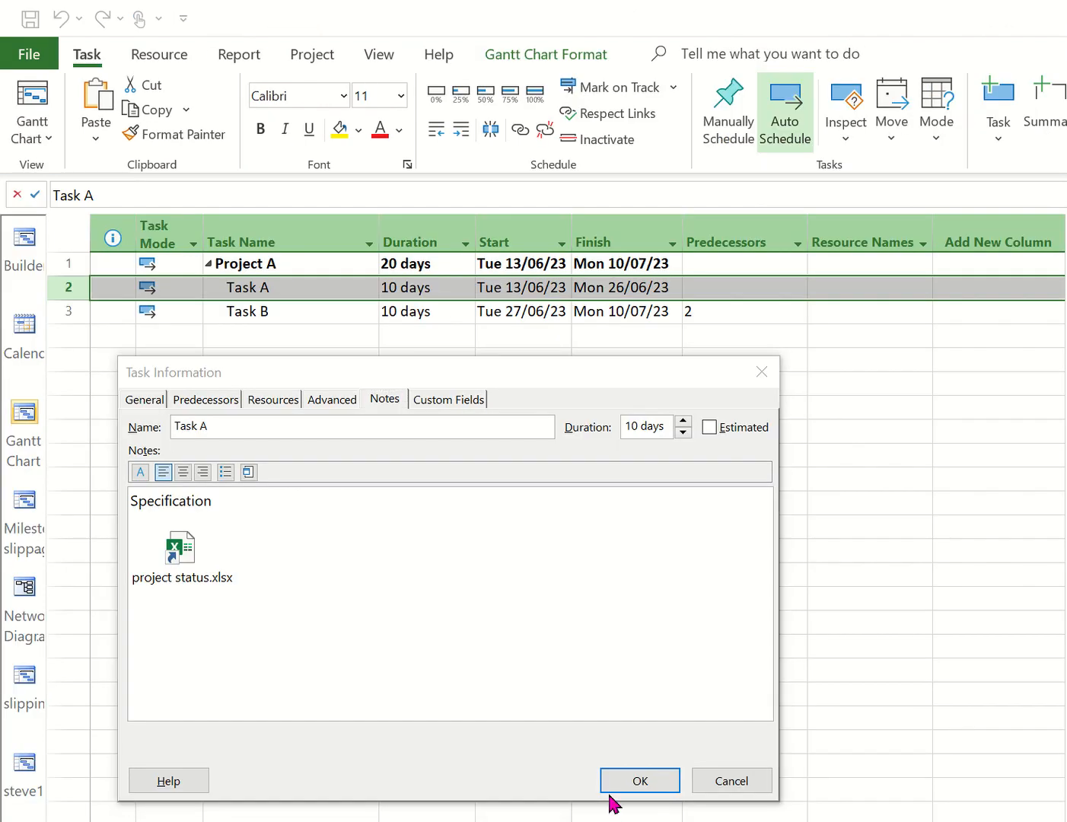
- Confirm and close Task A's Task Information dialog
left_click(640, 781)
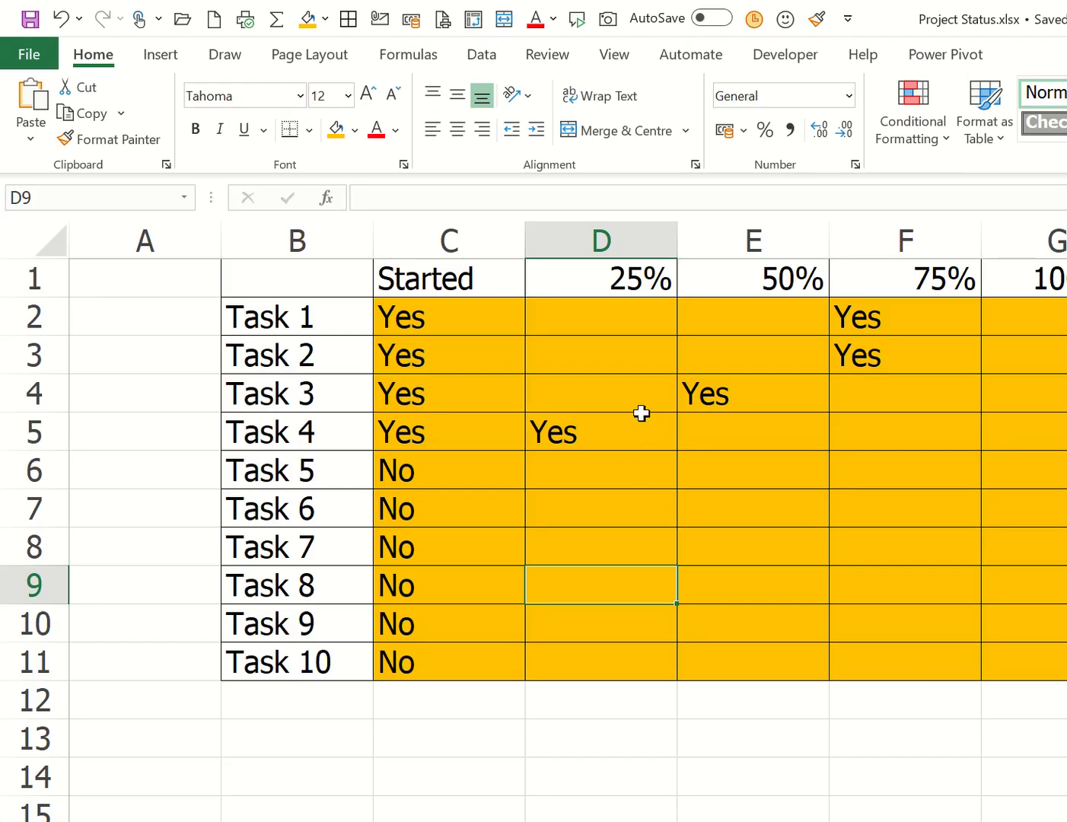
- Move Task 4's Yes from the 25% column to the 75% column
left_click(600, 432)
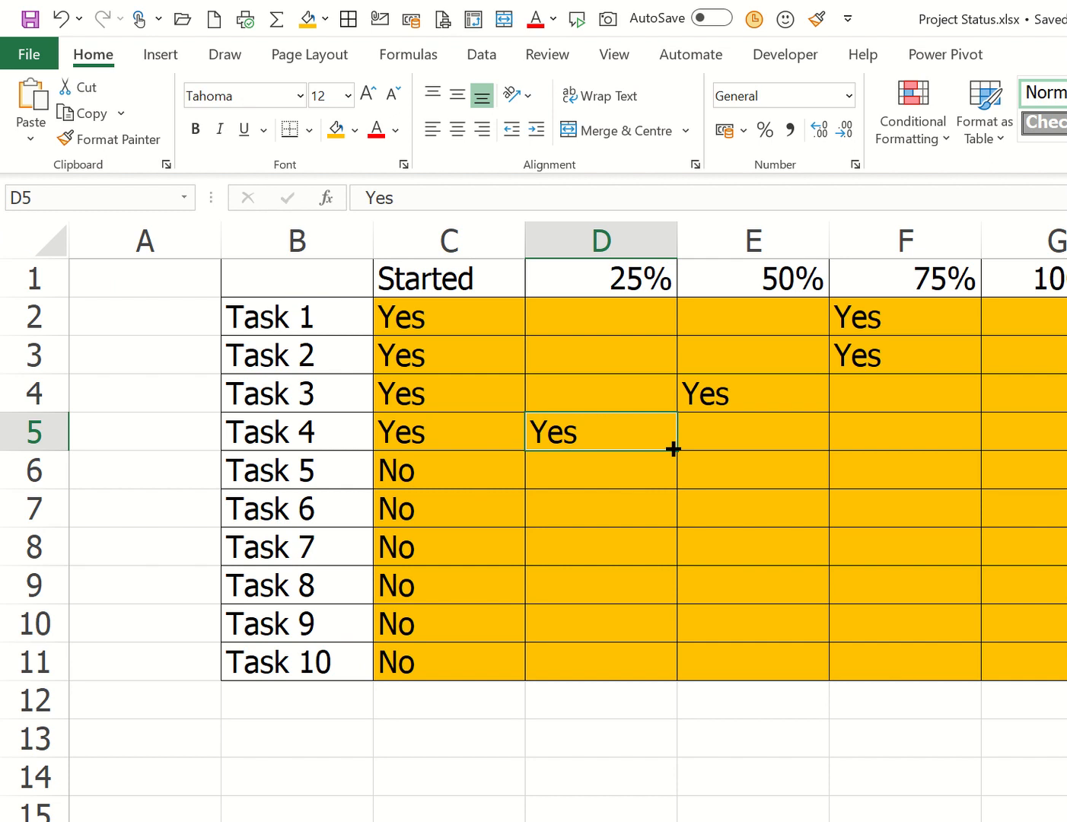
left_click_drag(673, 449, 910, 460)
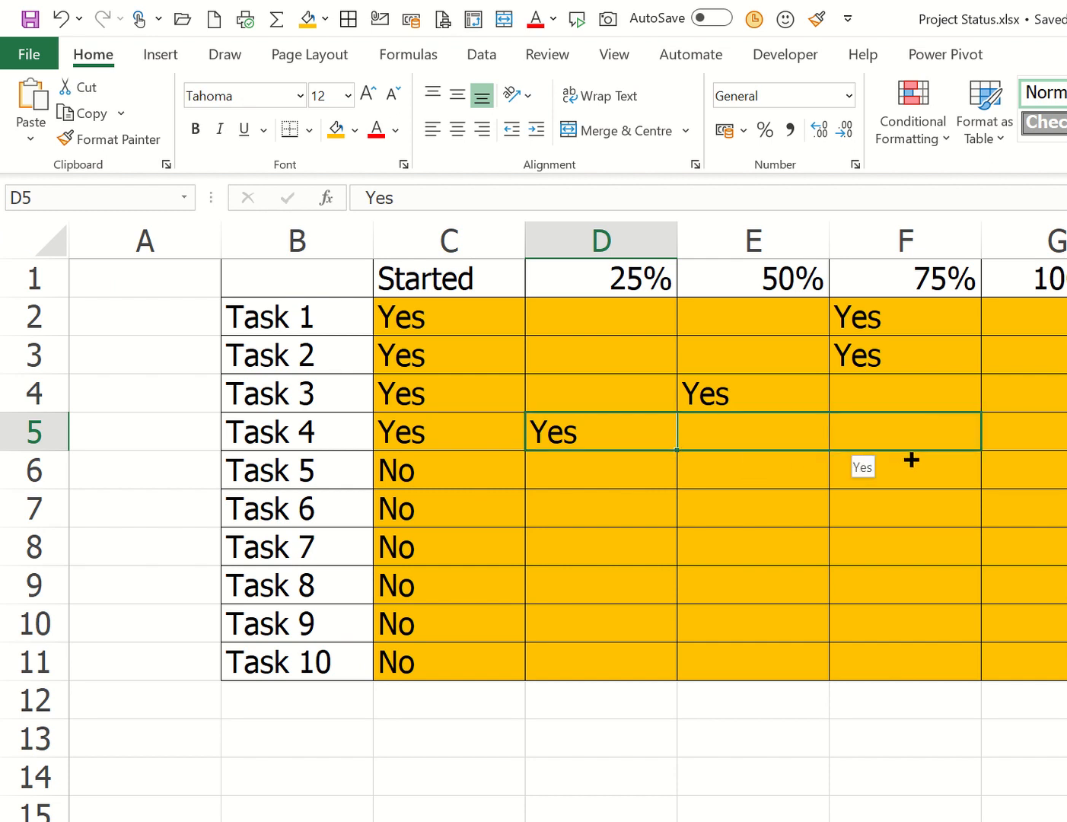
left_click_drag(601, 432, 905, 433)
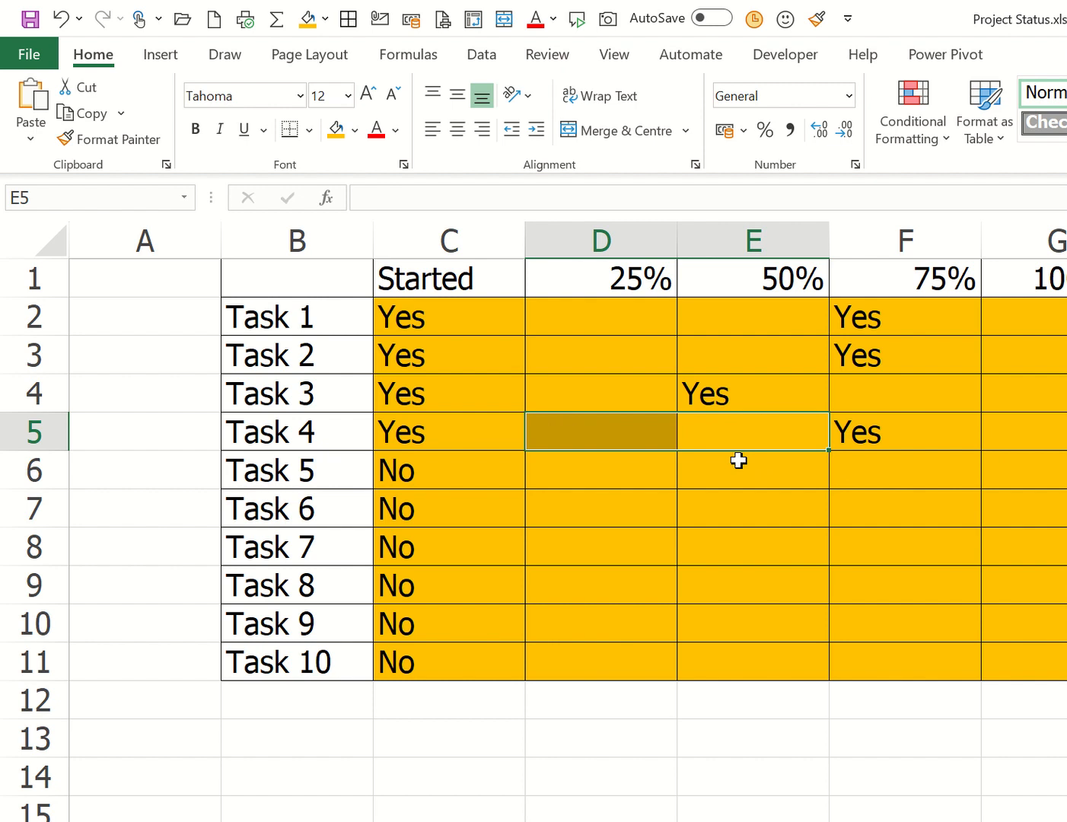
mouse_move(734, 475)
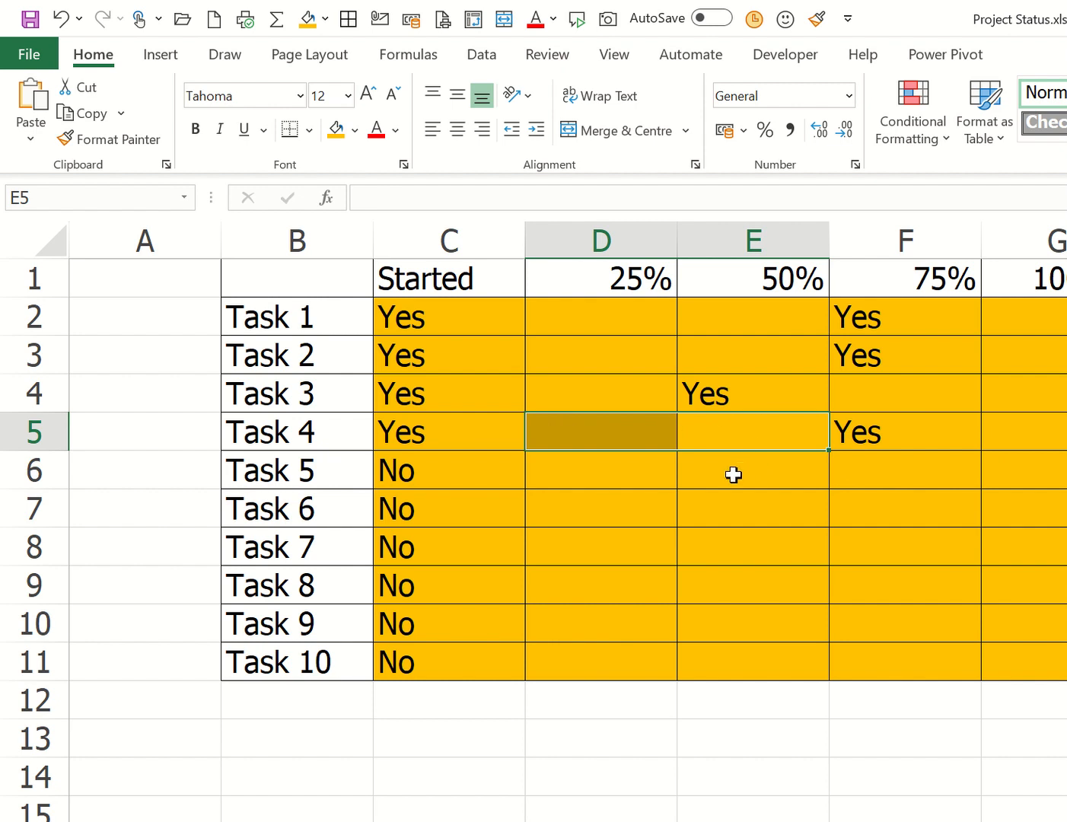
mouse_move(620, 583)
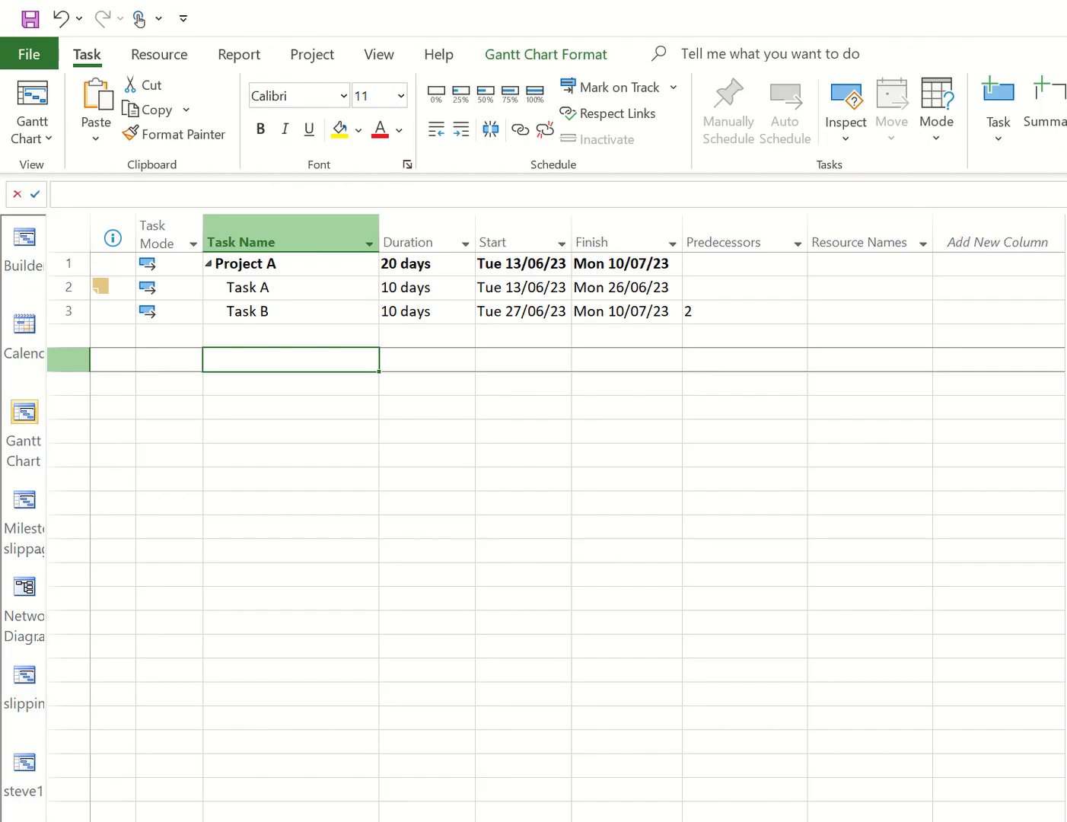
- Reopen Task A's notes and open the linked workbook showing Task 4 at 75%
left_click(247, 287)
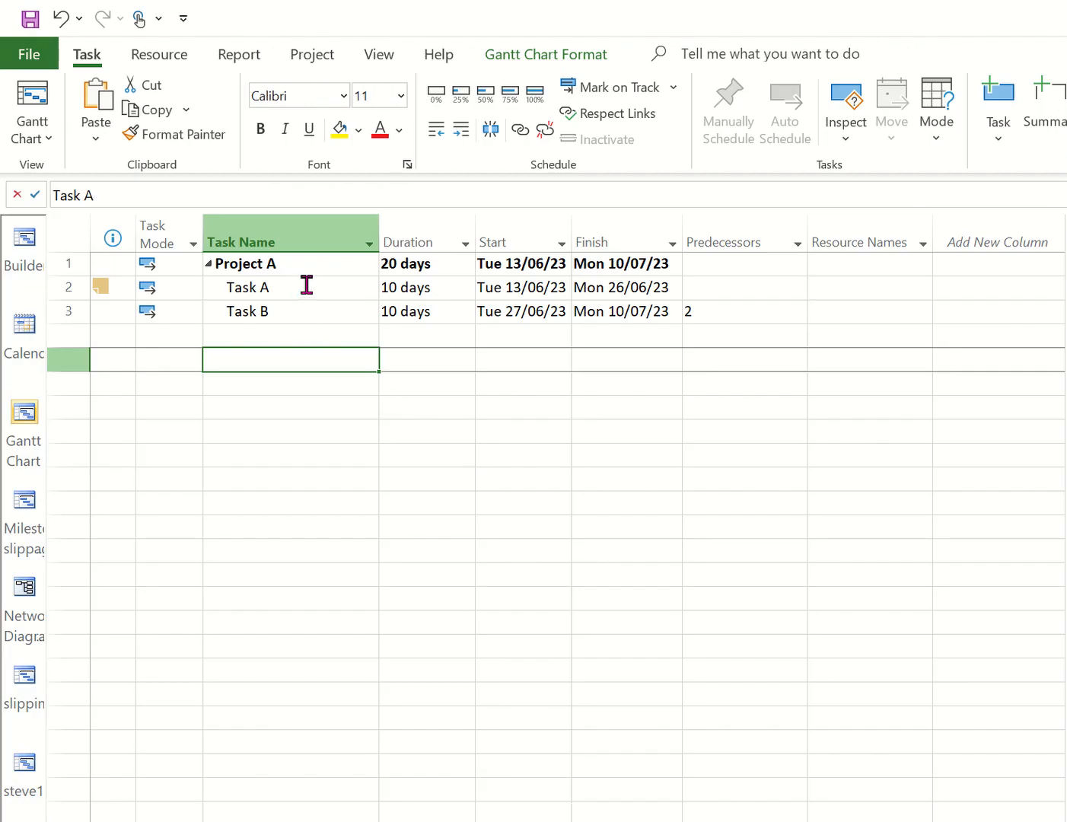
left_click(246, 287)
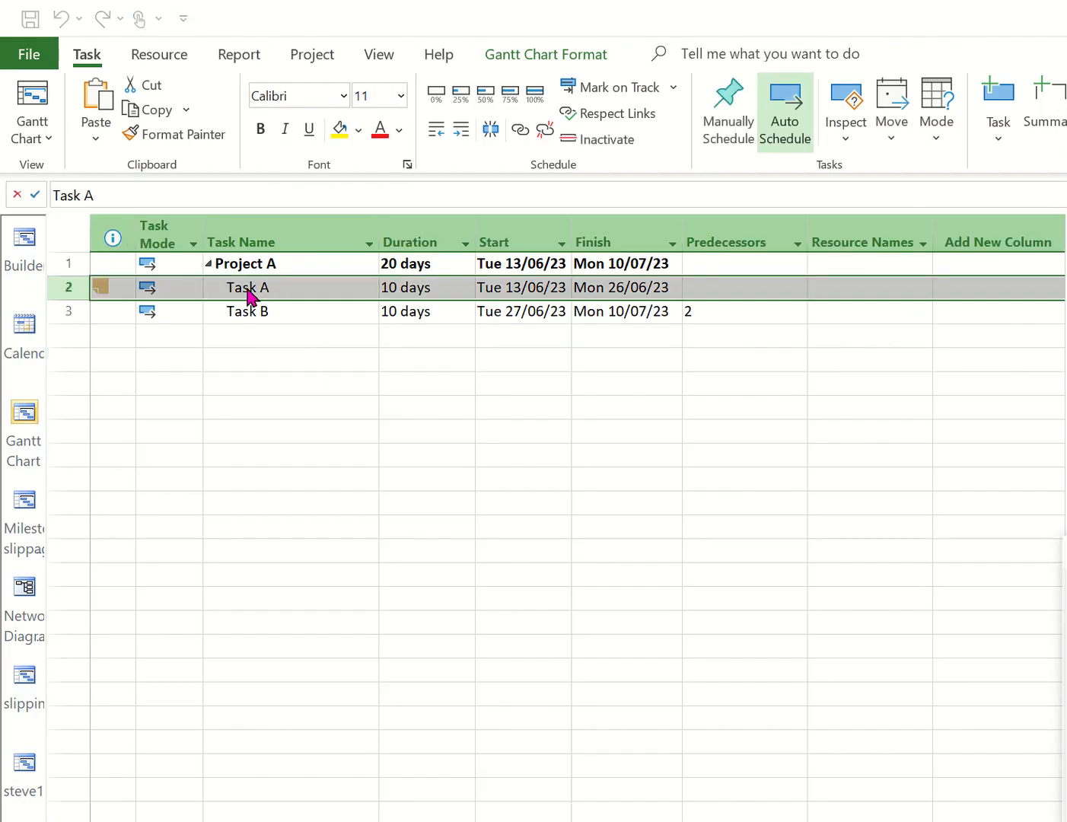
double_click(248, 288)
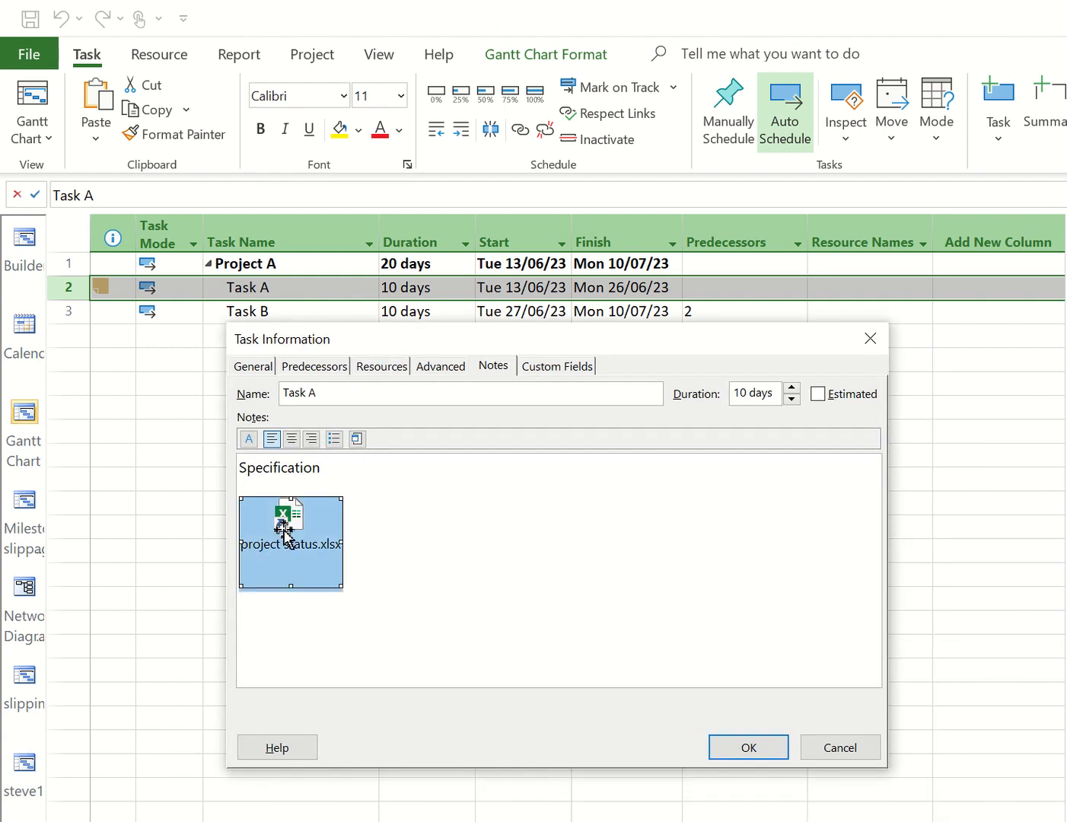
double_click(291, 542)
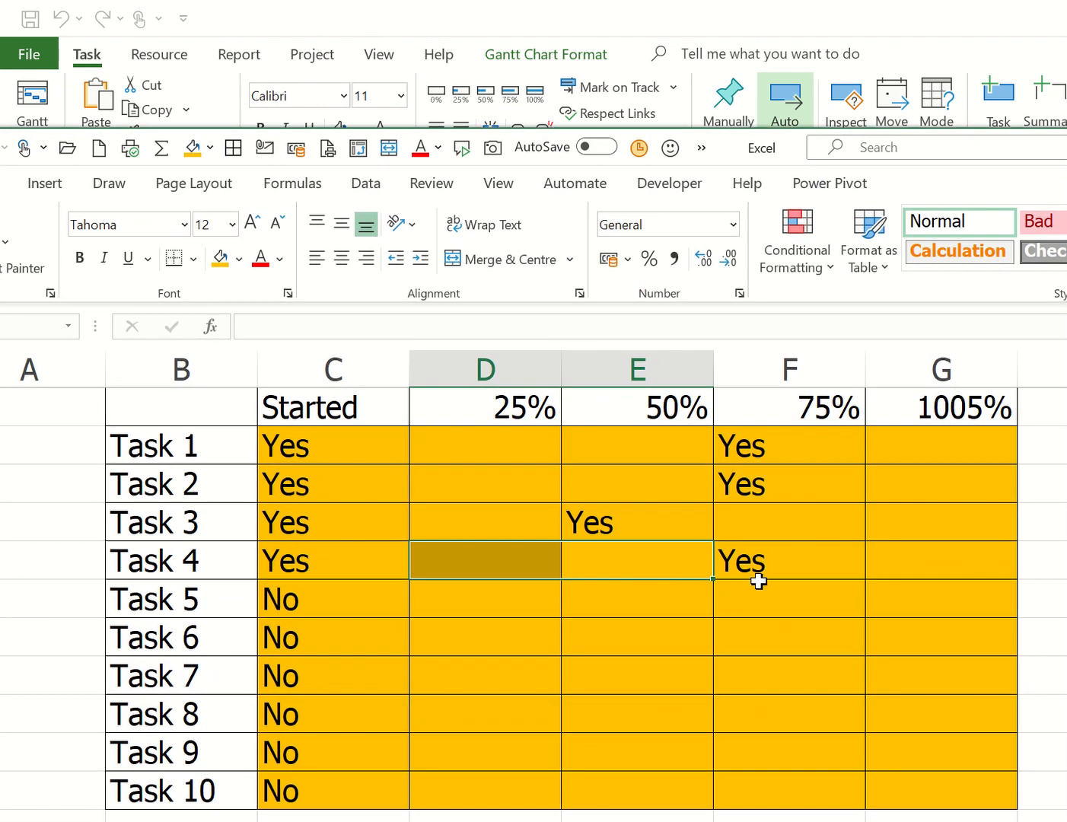
mouse_move(794, 448)
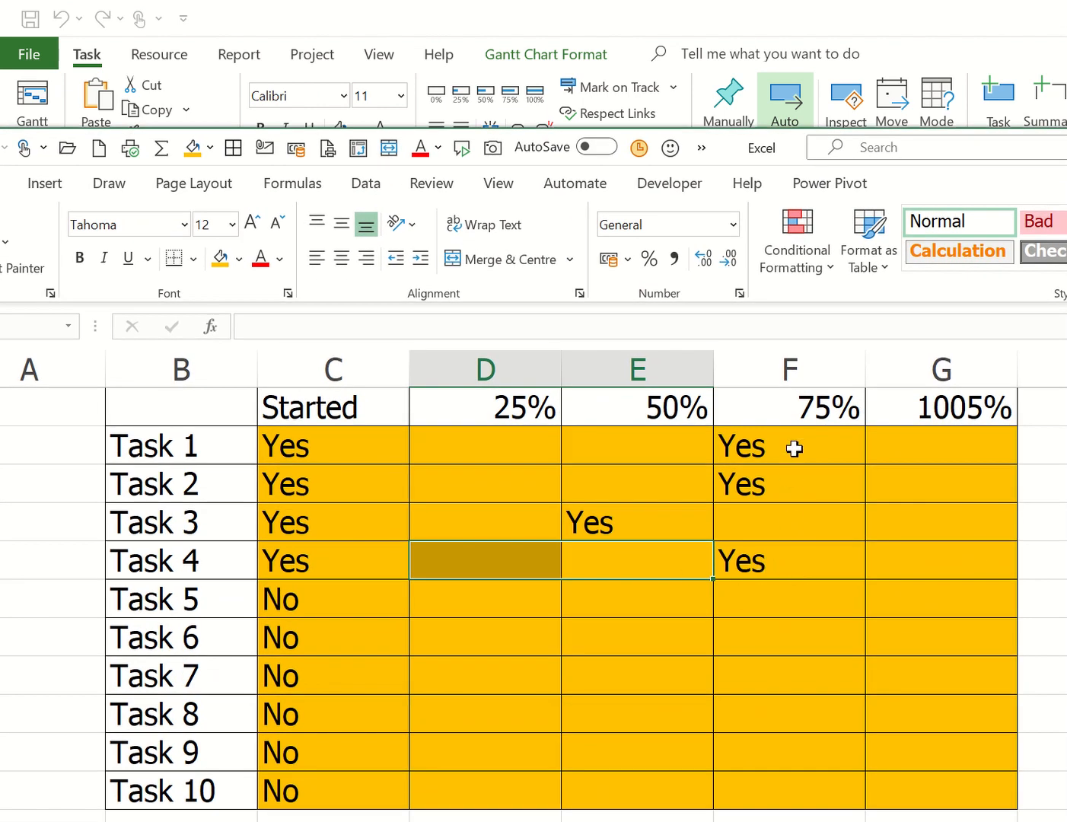
mouse_move(798, 562)
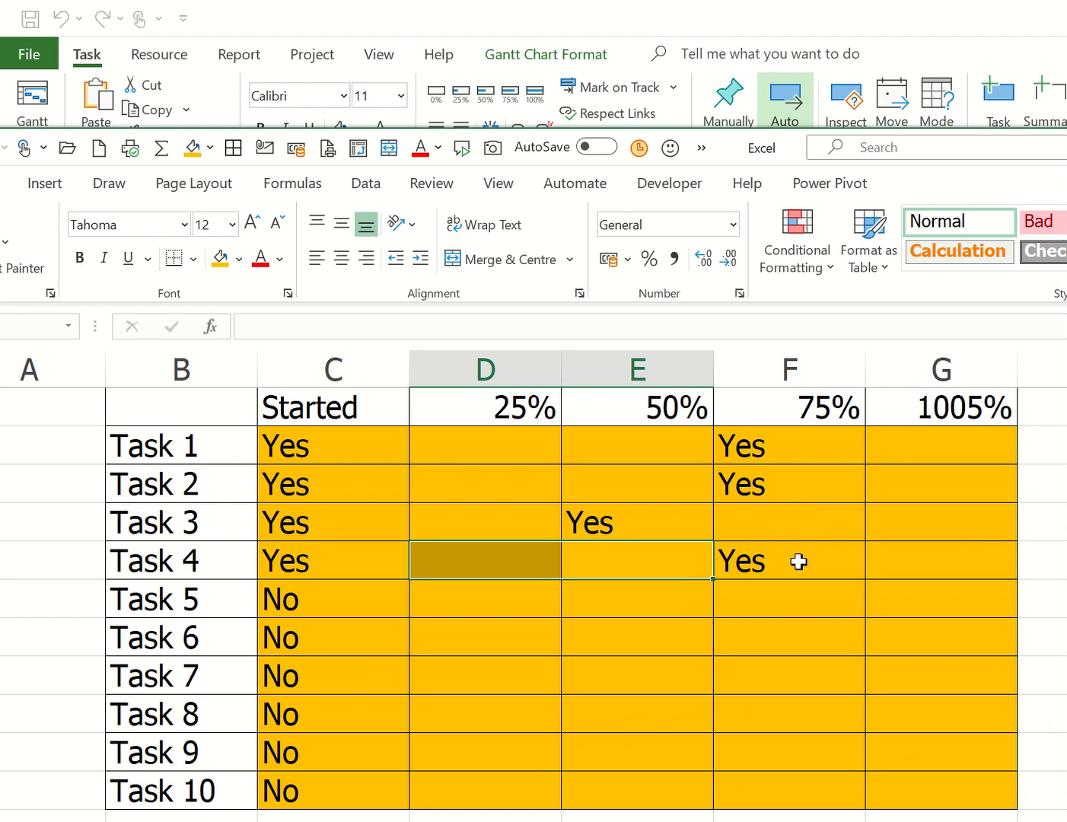
mouse_move(609, 523)
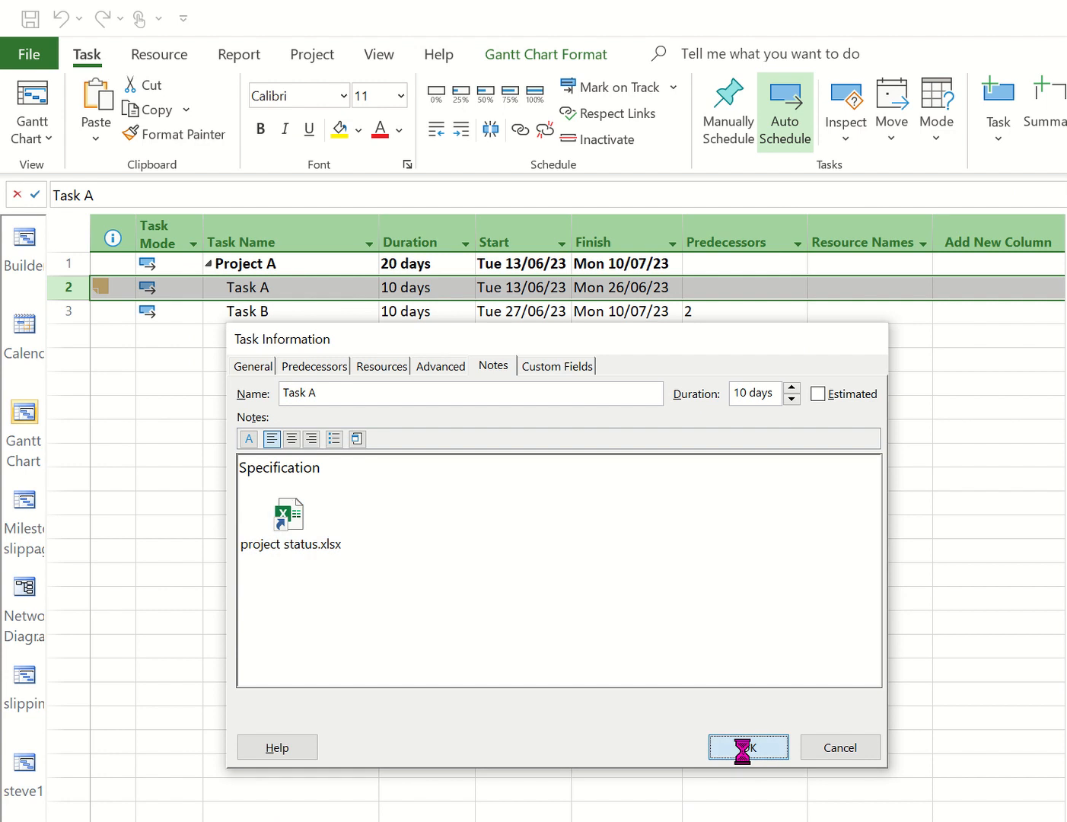
- Close Task A's details and select Task B with the blank rows below
left_click(747, 747)
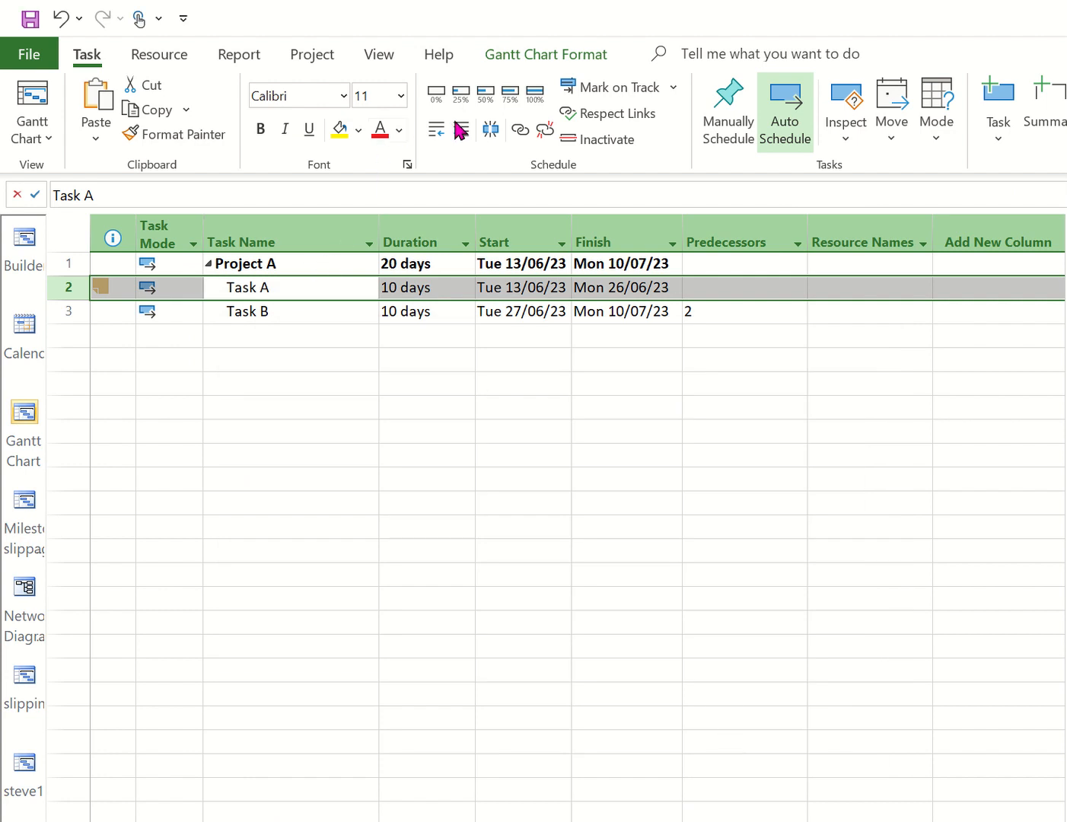
mouse_move(315, 288)
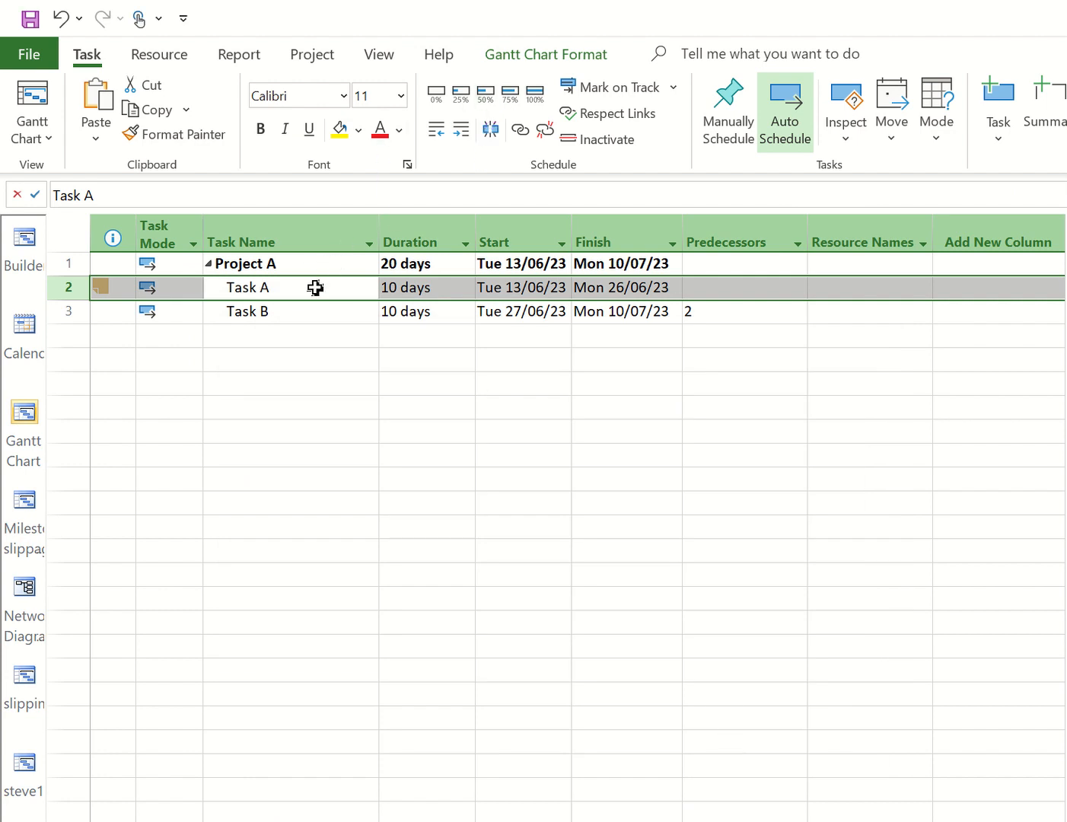
mouse_move(510, 95)
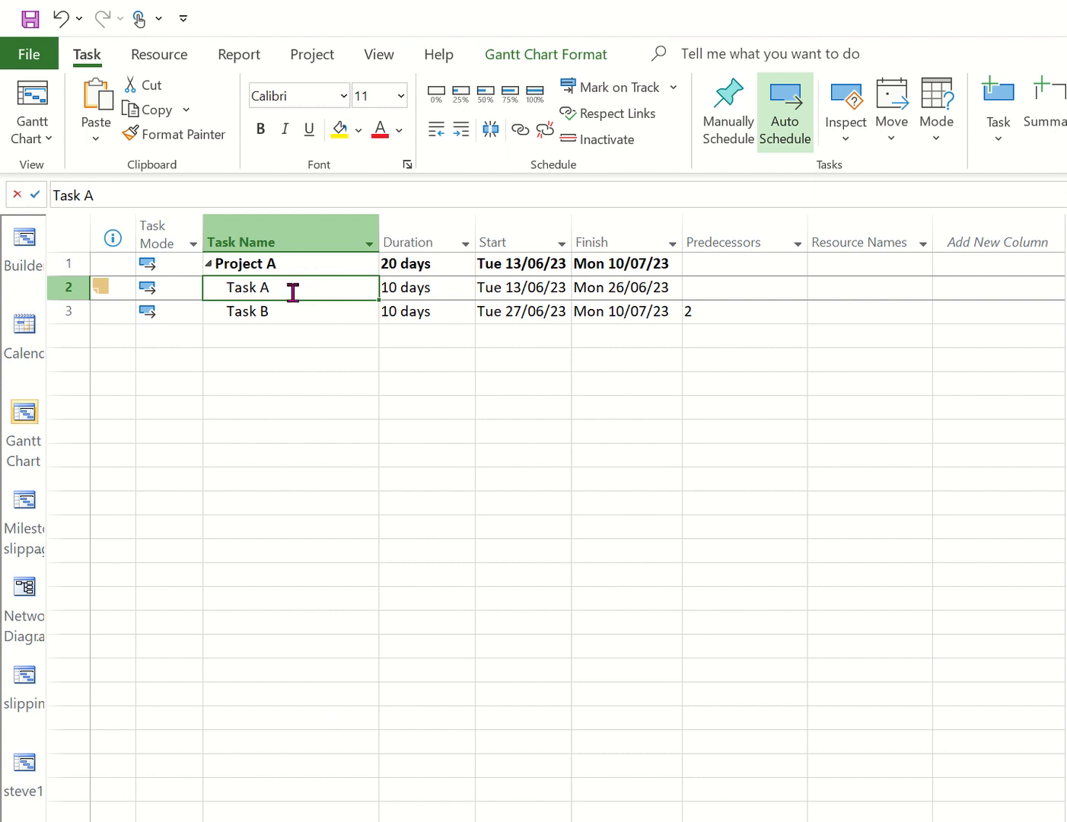
mouse_move(296, 326)
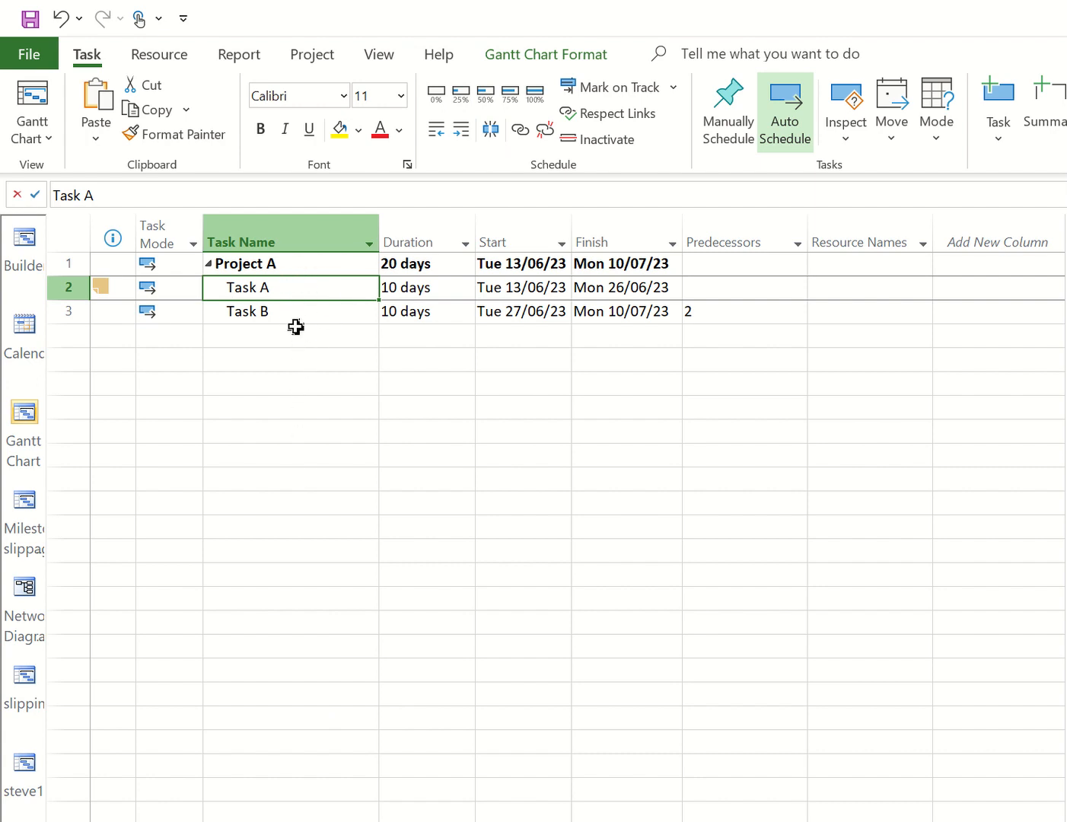
left_click_drag(290, 287, 297, 500)
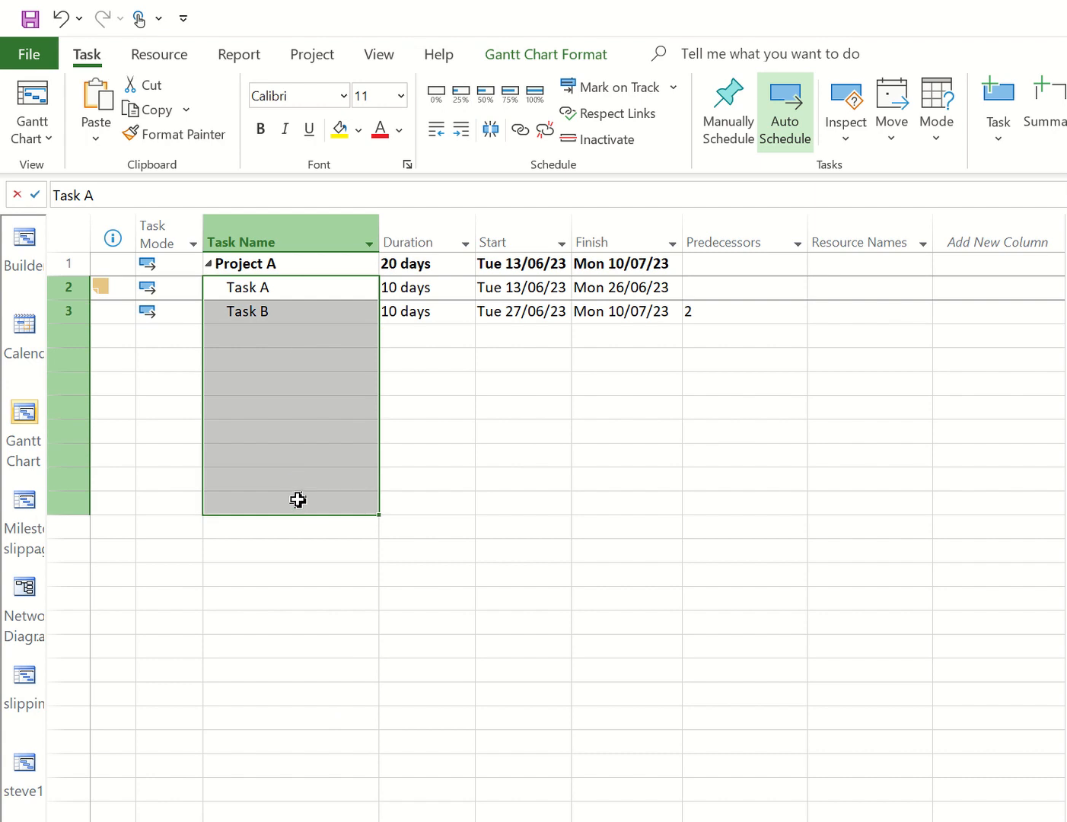
mouse_move(267, 393)
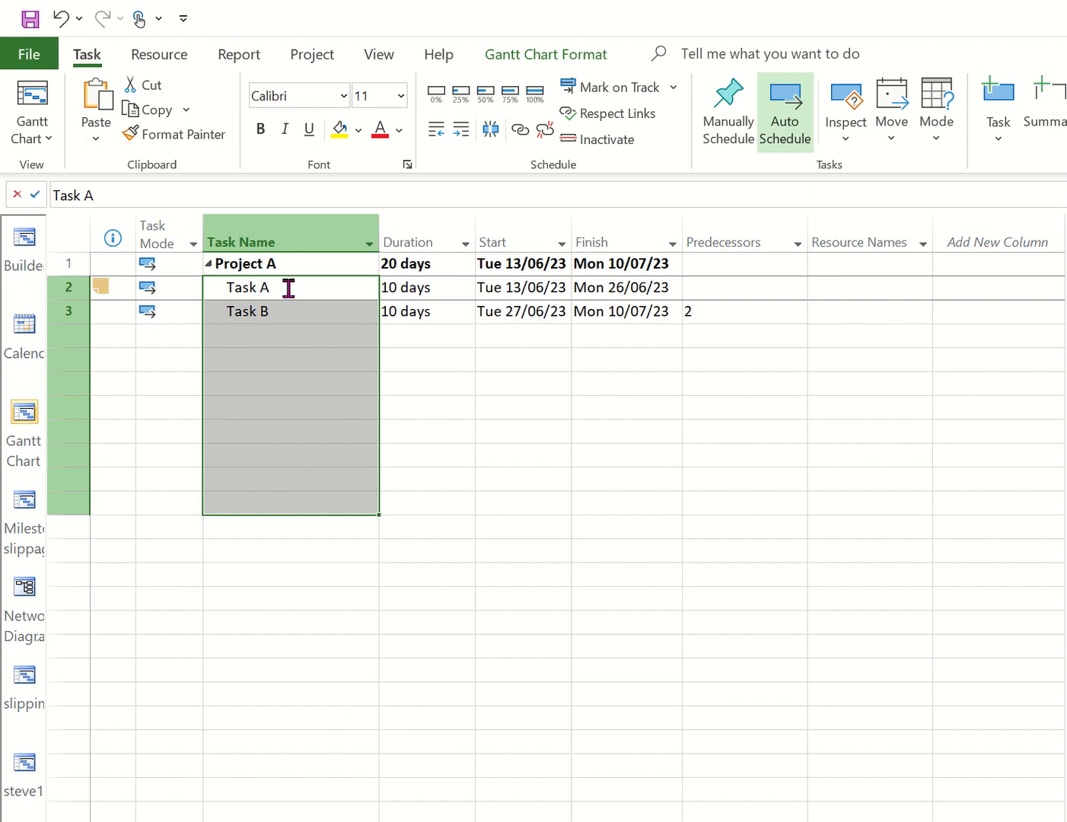
- Reopen Task A's information to view the Specification note and workbook icon
double_click(248, 287)
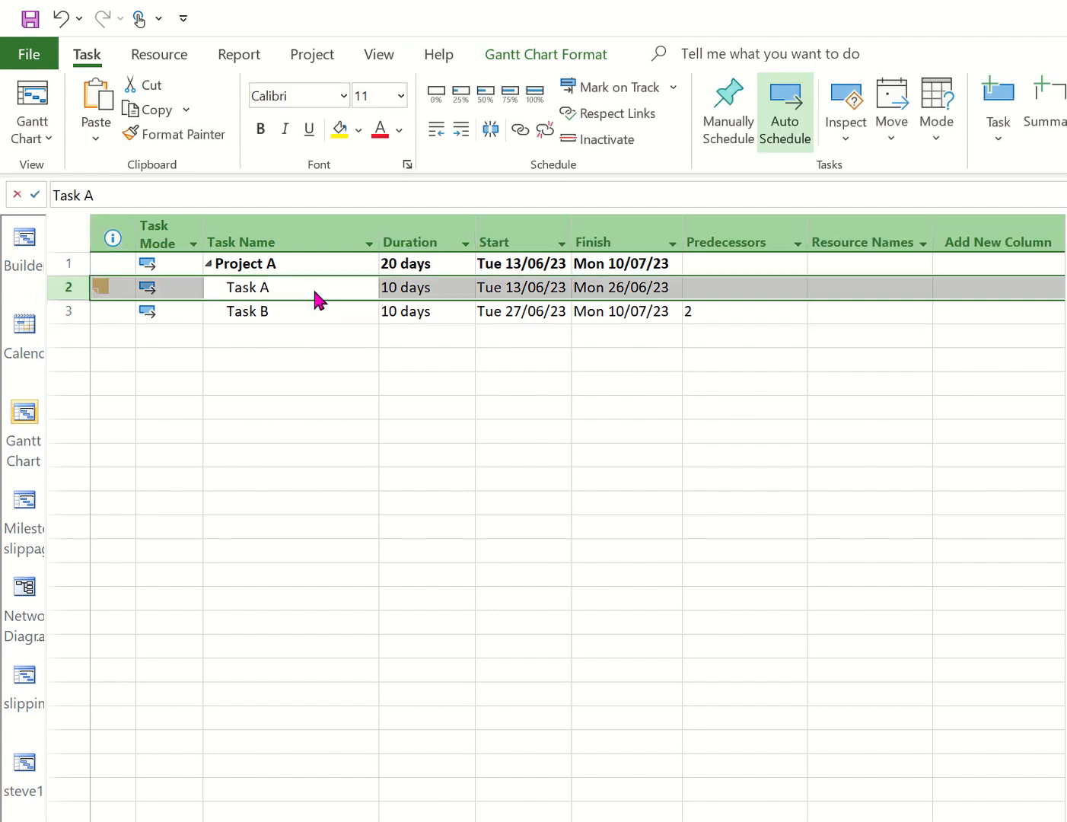
double_click(247, 287)
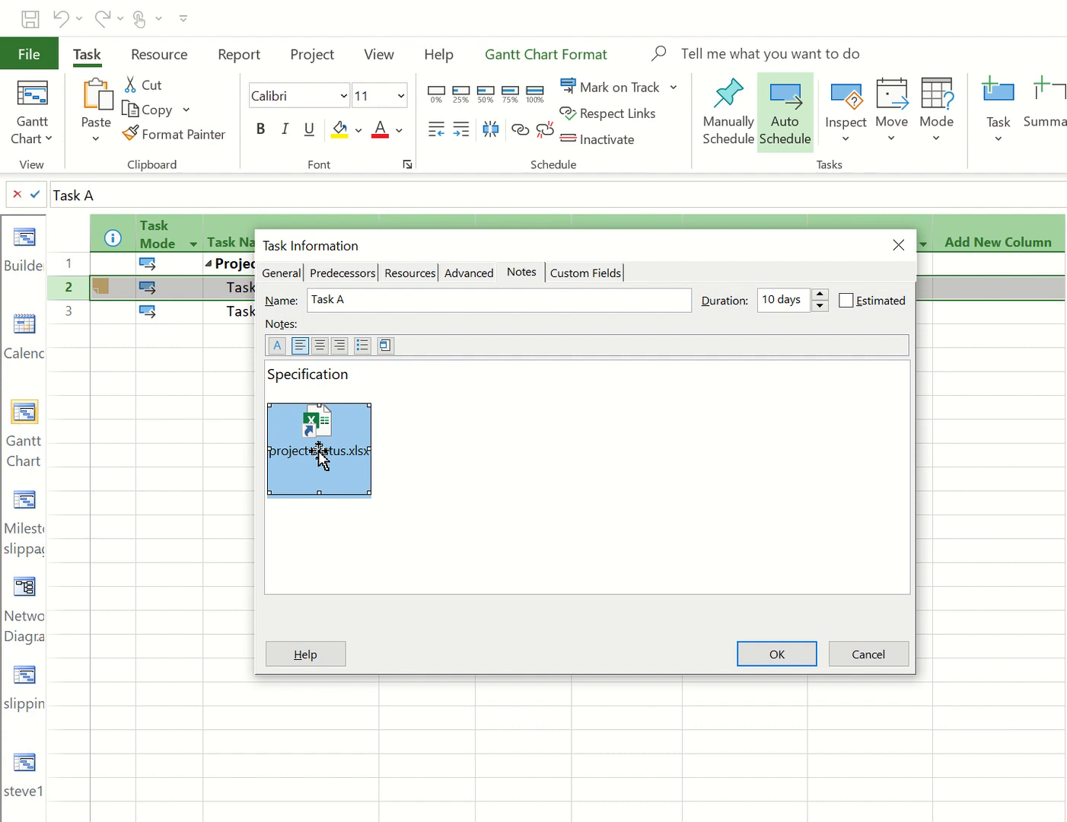
mouse_move(325, 456)
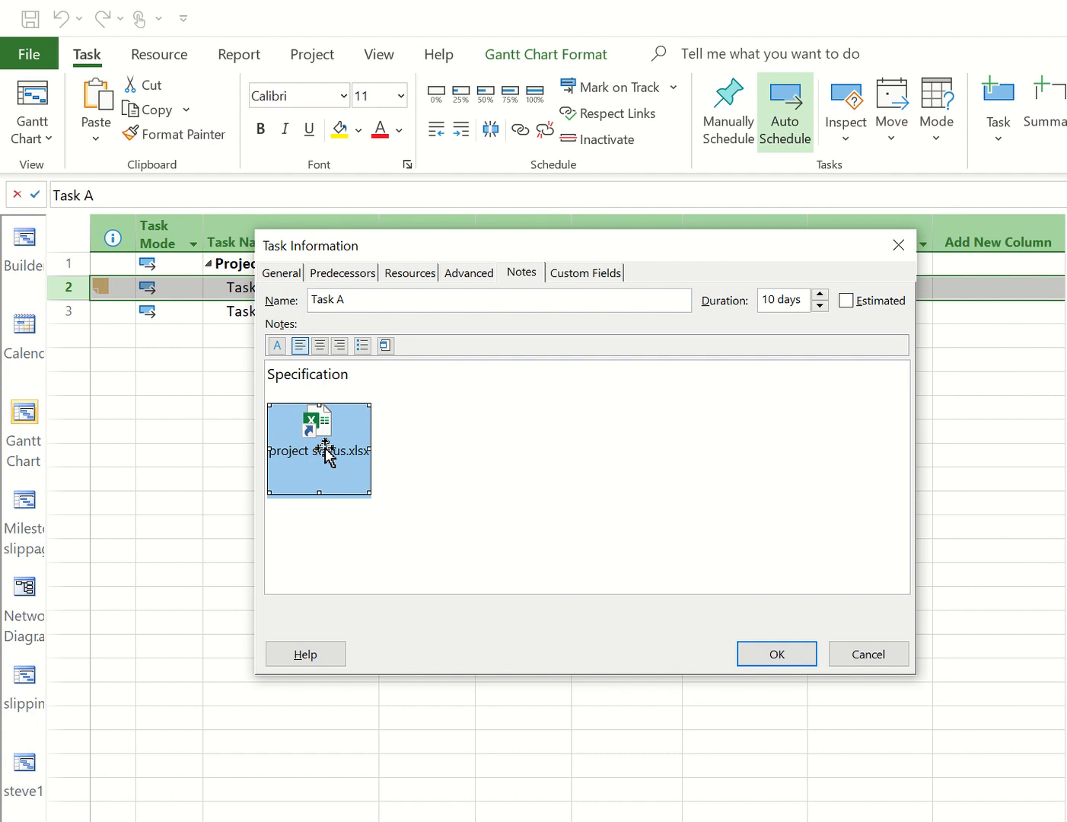
mouse_move(720, 650)
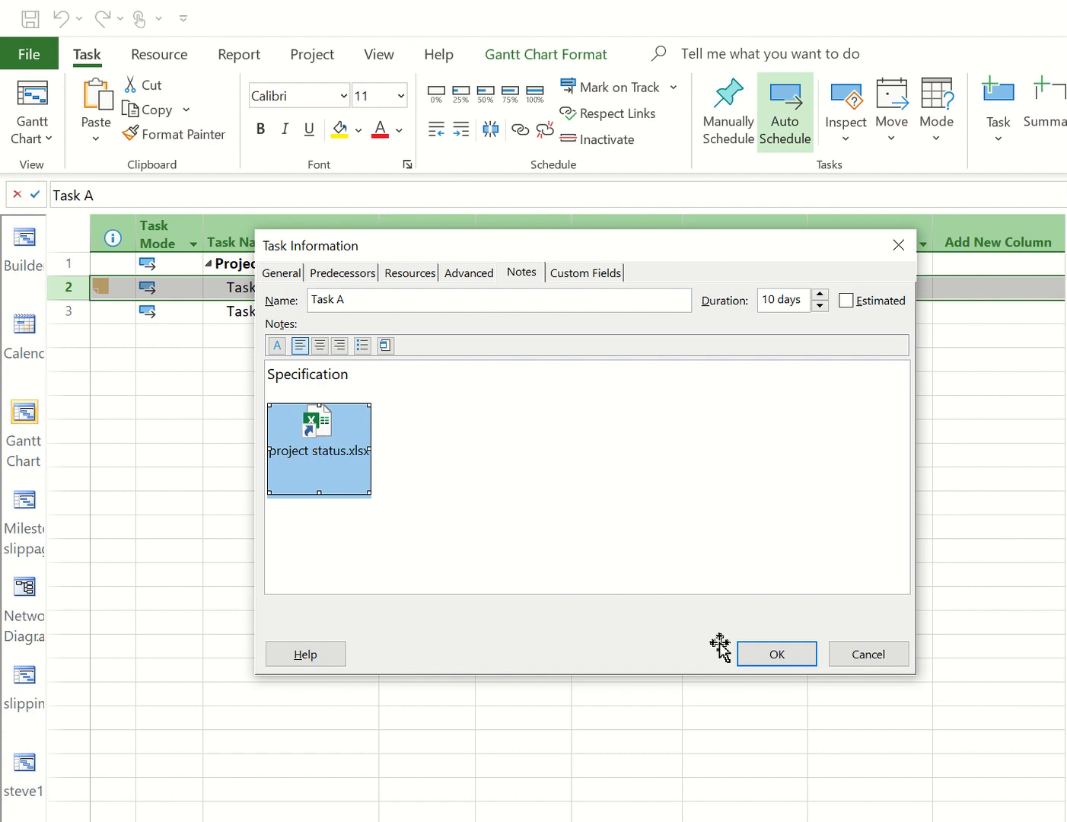
mouse_move(403, 470)
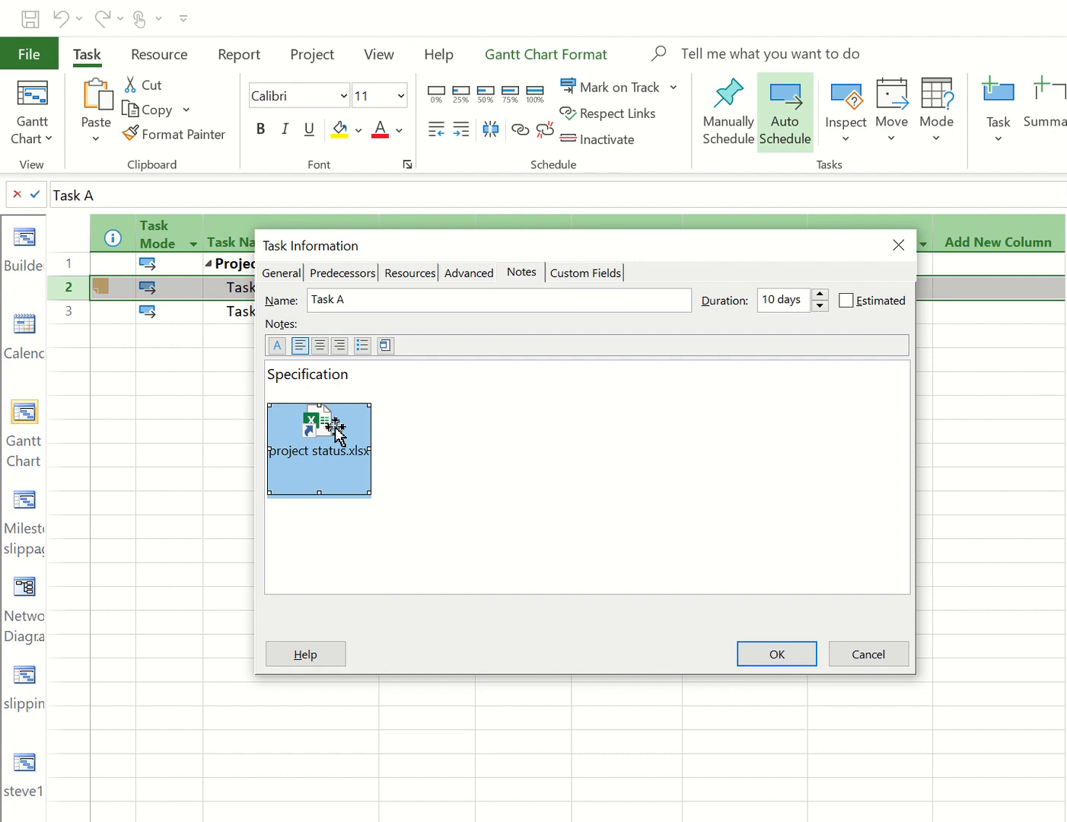
- Set Task 3 to 75% in the linked workbook, then close Task A's notes
double_click(319, 449)
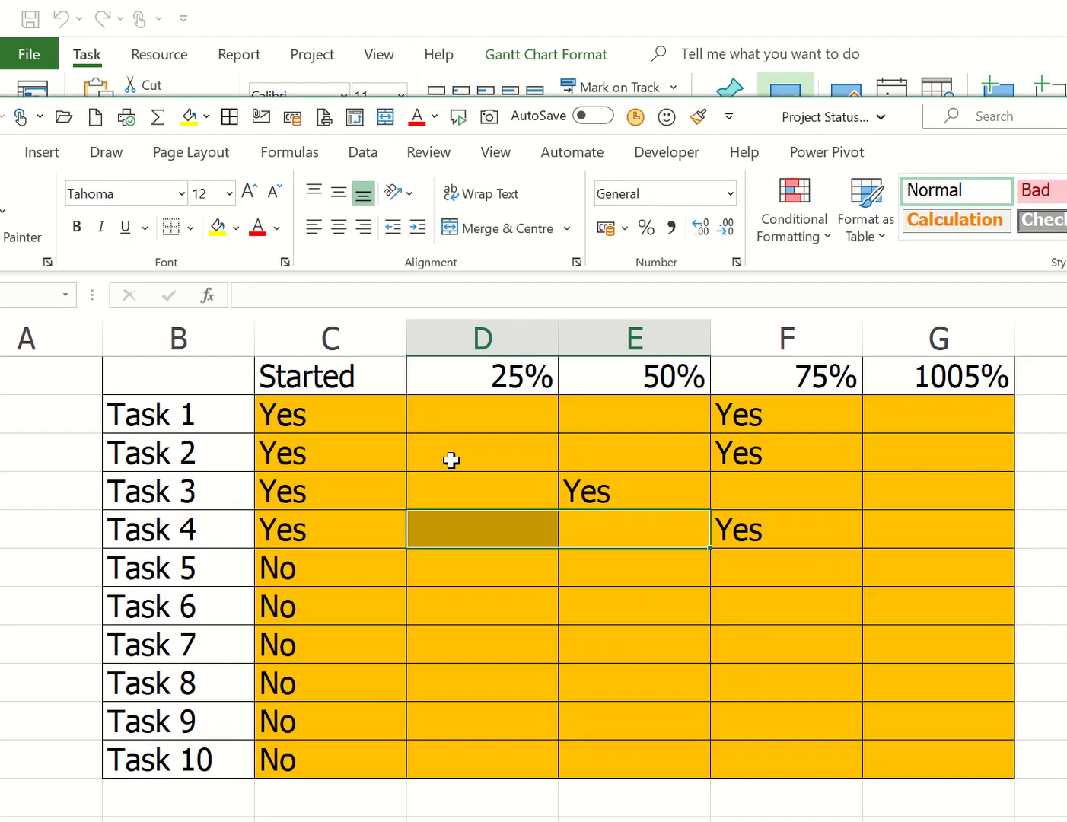
left_click(635, 490)
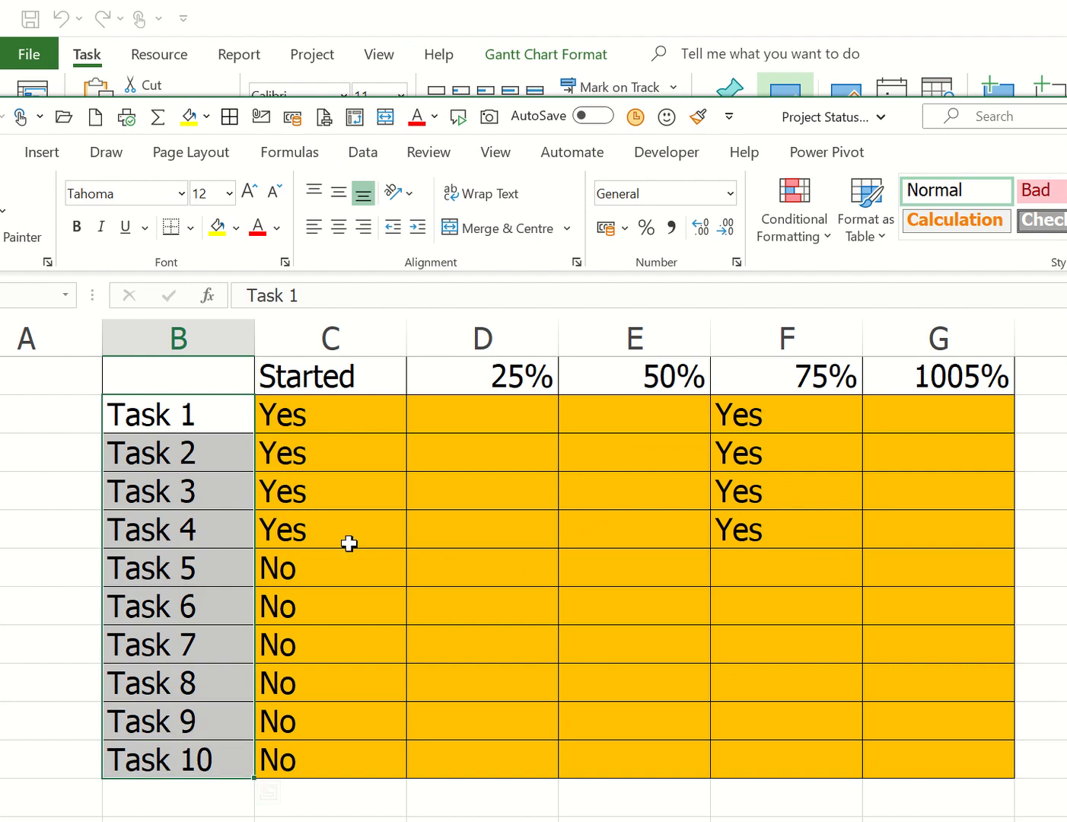
mouse_move(797, 448)
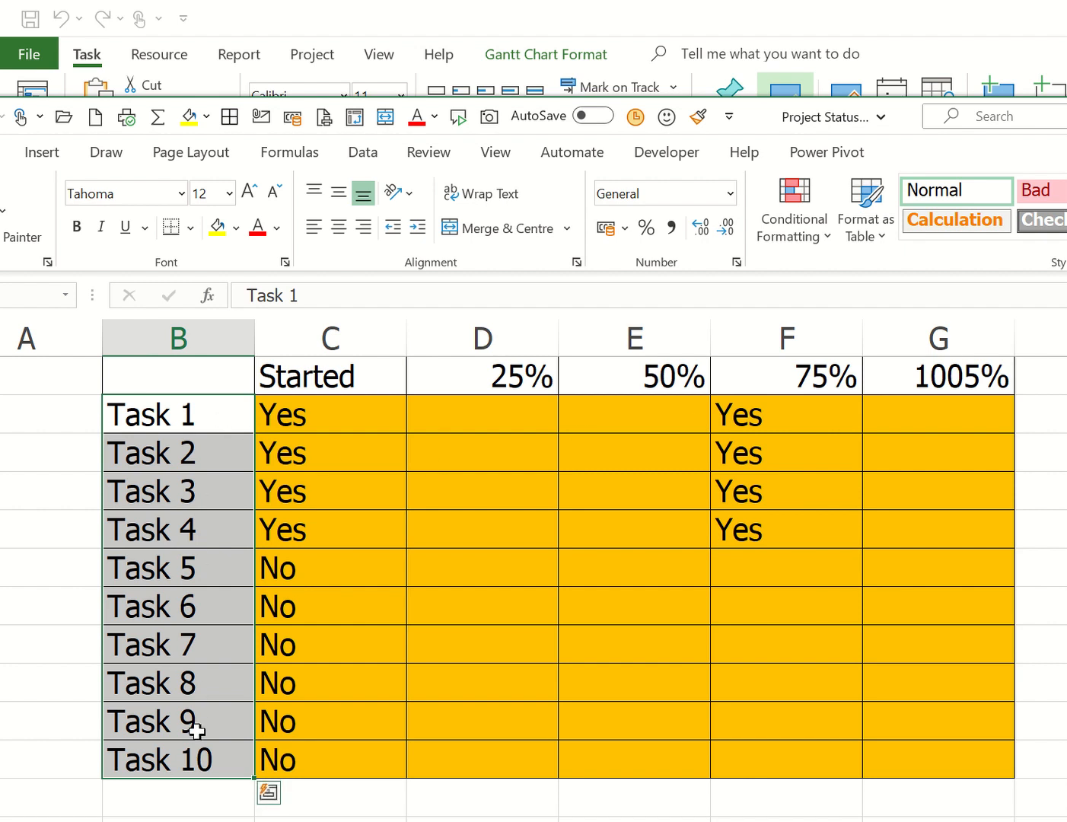
left_click(178, 413)
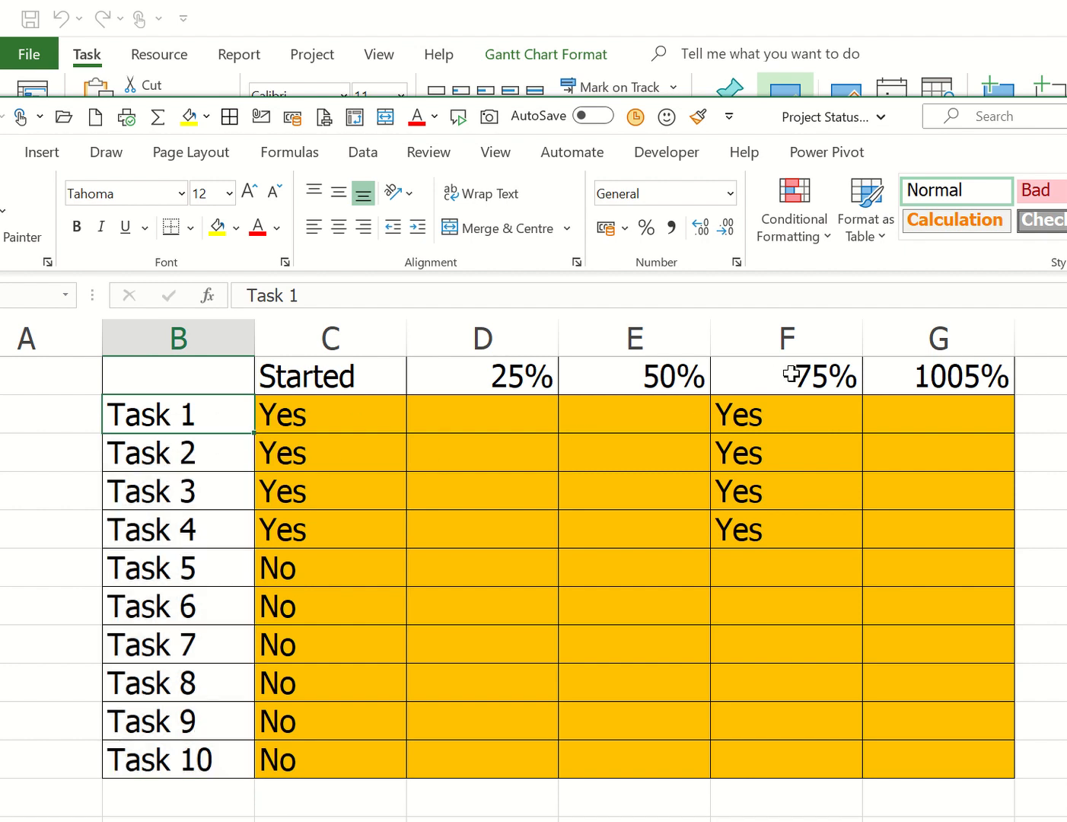
mouse_move(353, 500)
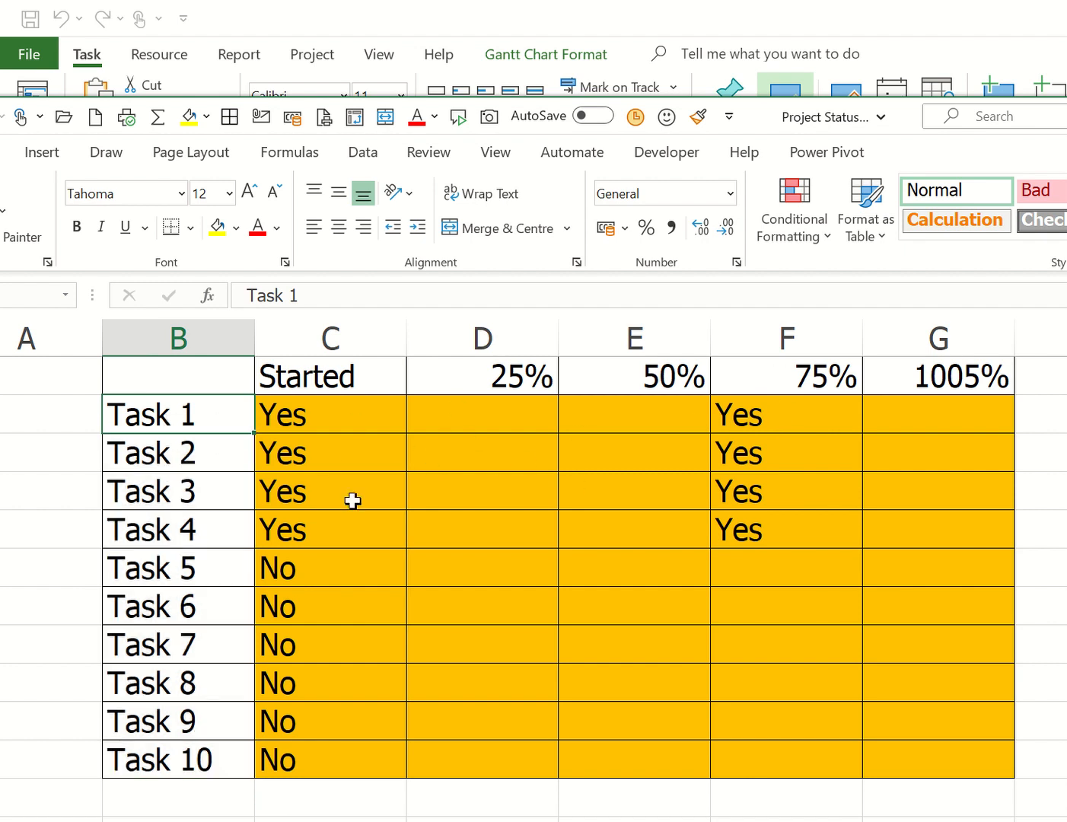
mouse_move(726, 530)
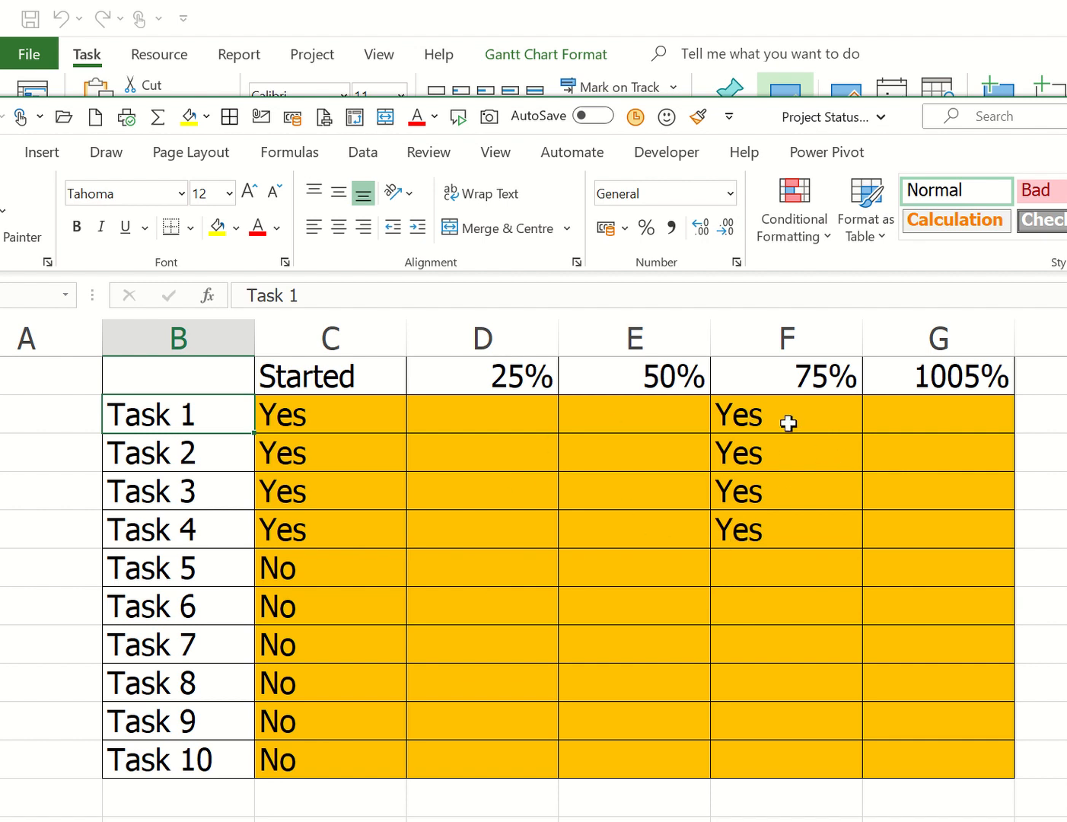
mouse_move(231, 450)
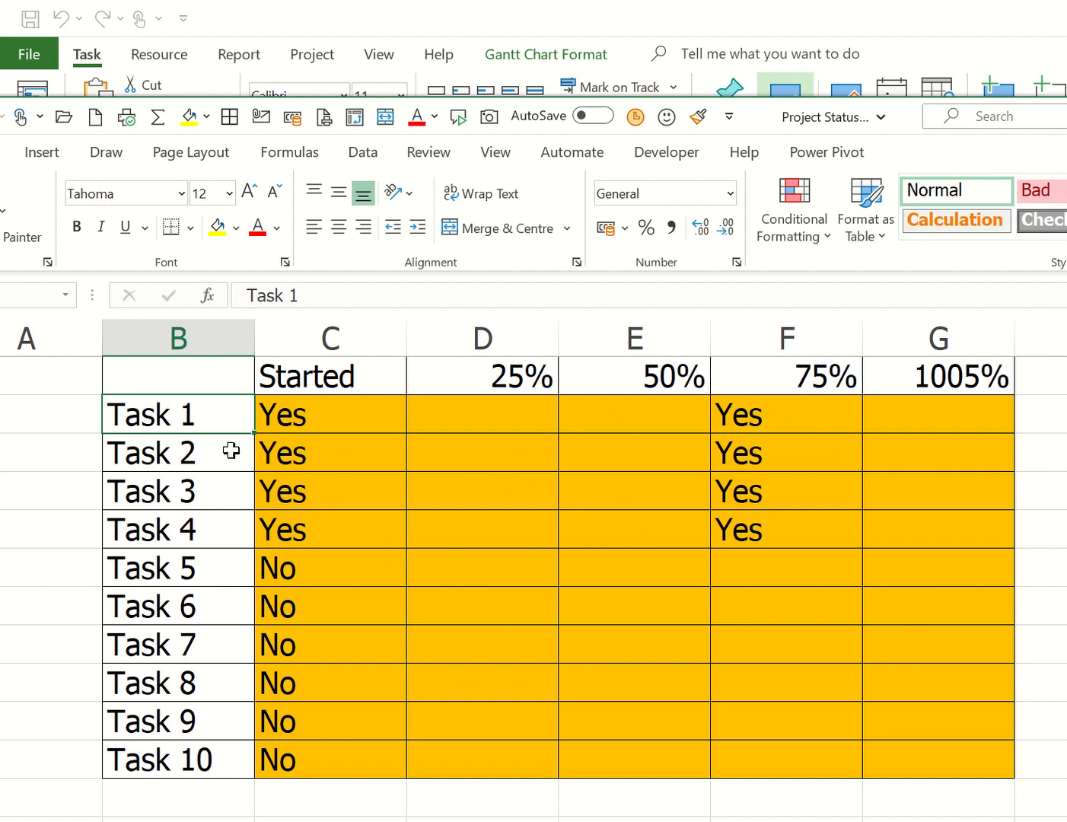
mouse_move(630, 615)
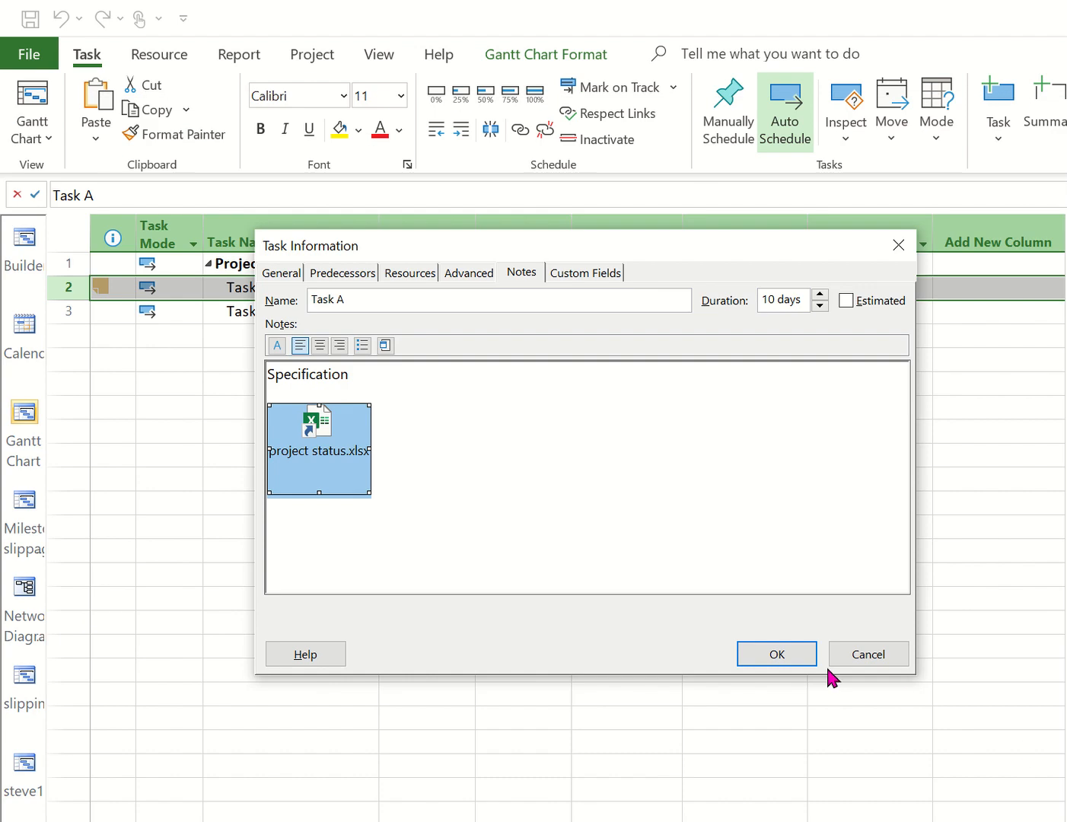
left_click(775, 653)
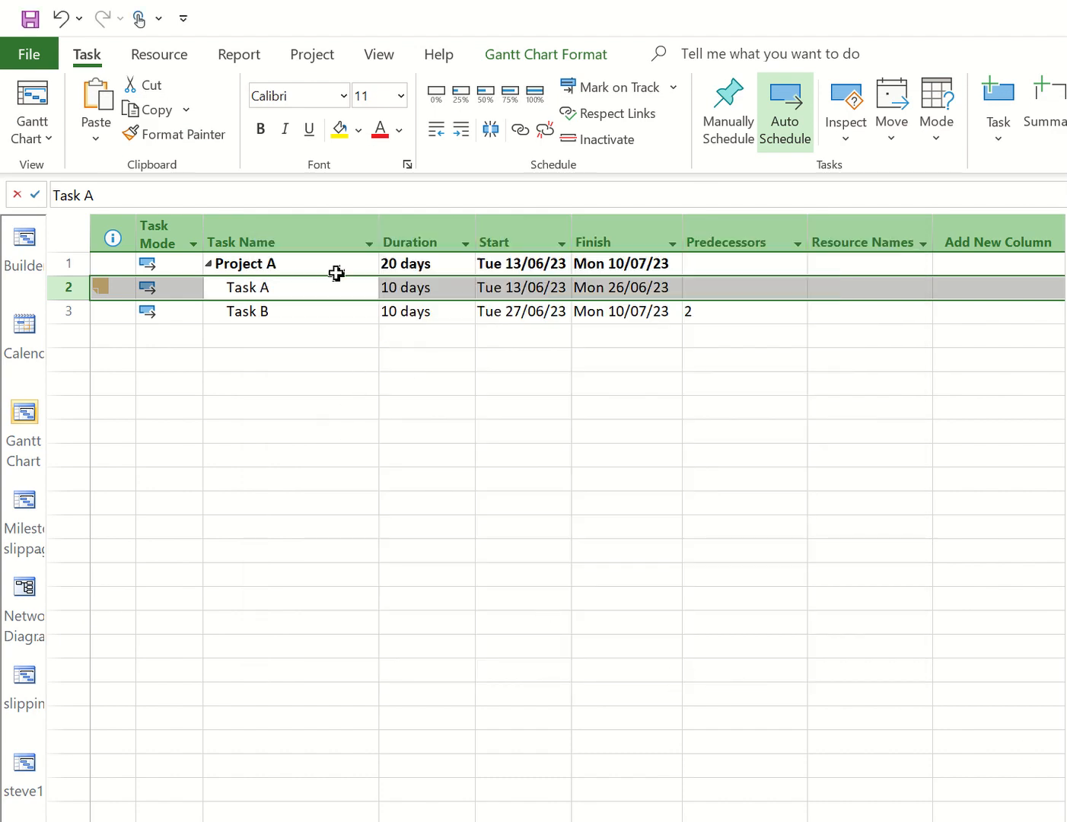
left_click(259, 264)
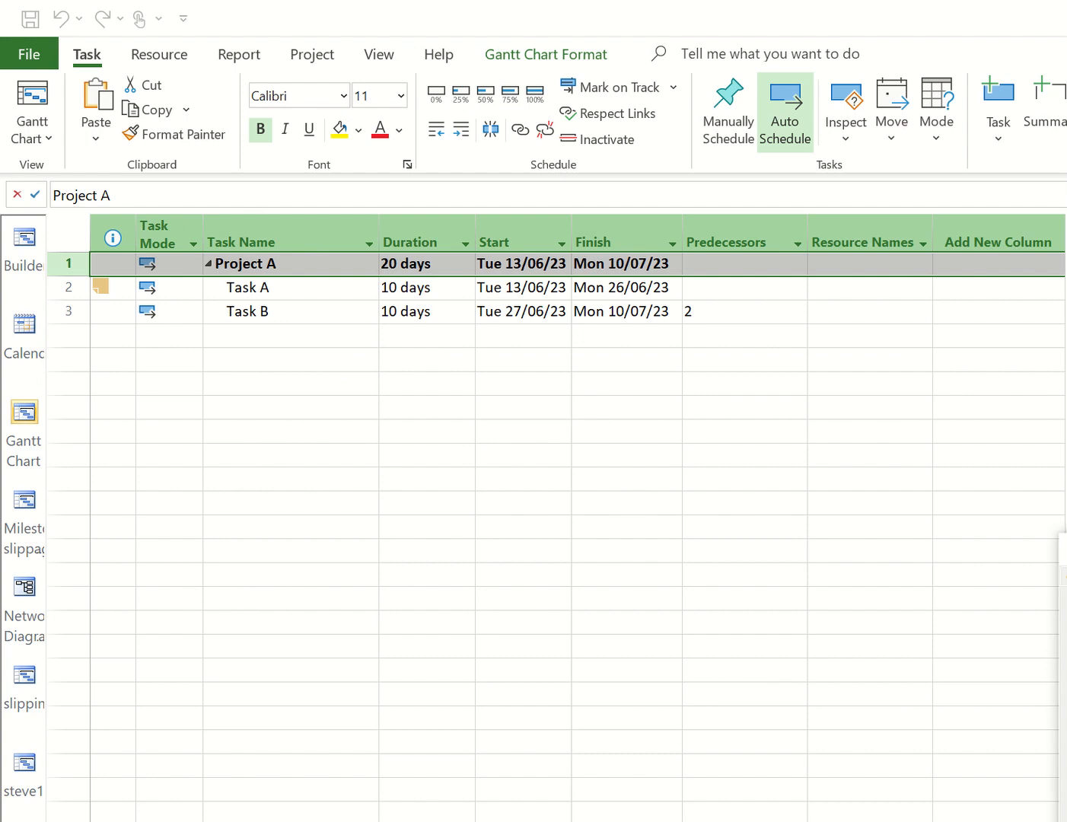
- Open Project A's Summary Task Information on its empty Notes section
left_click(588, 378)
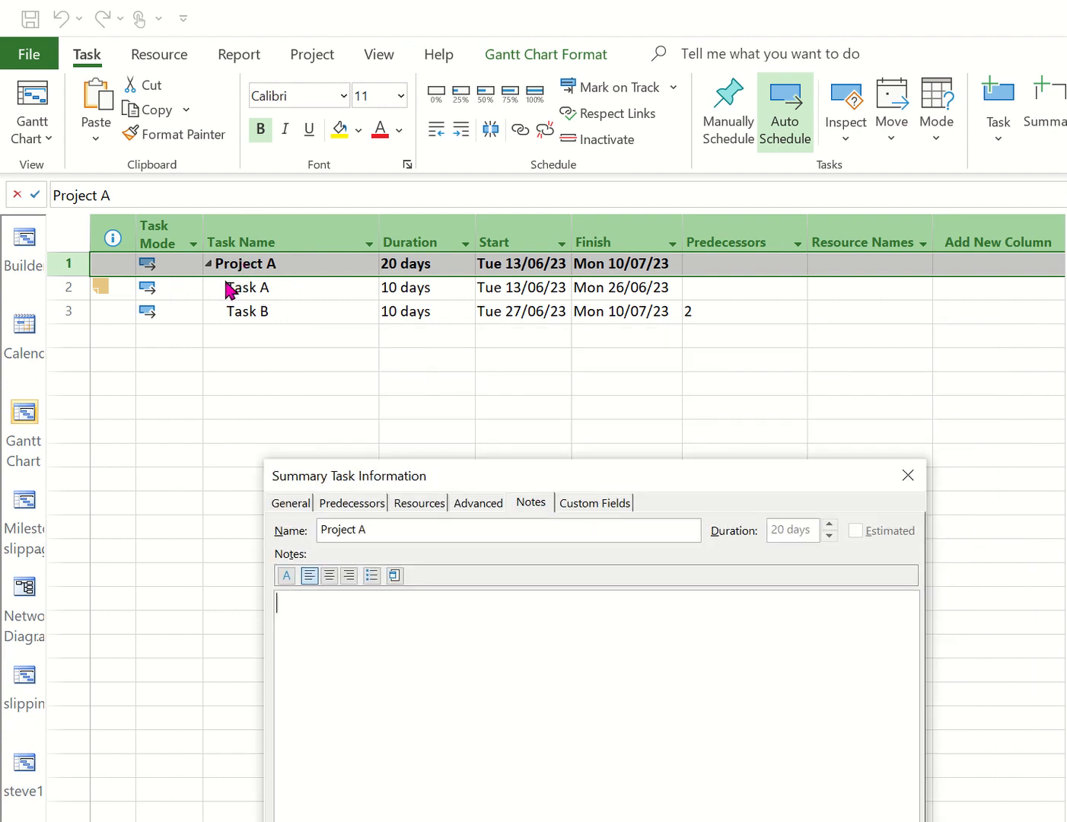
mouse_move(295, 359)
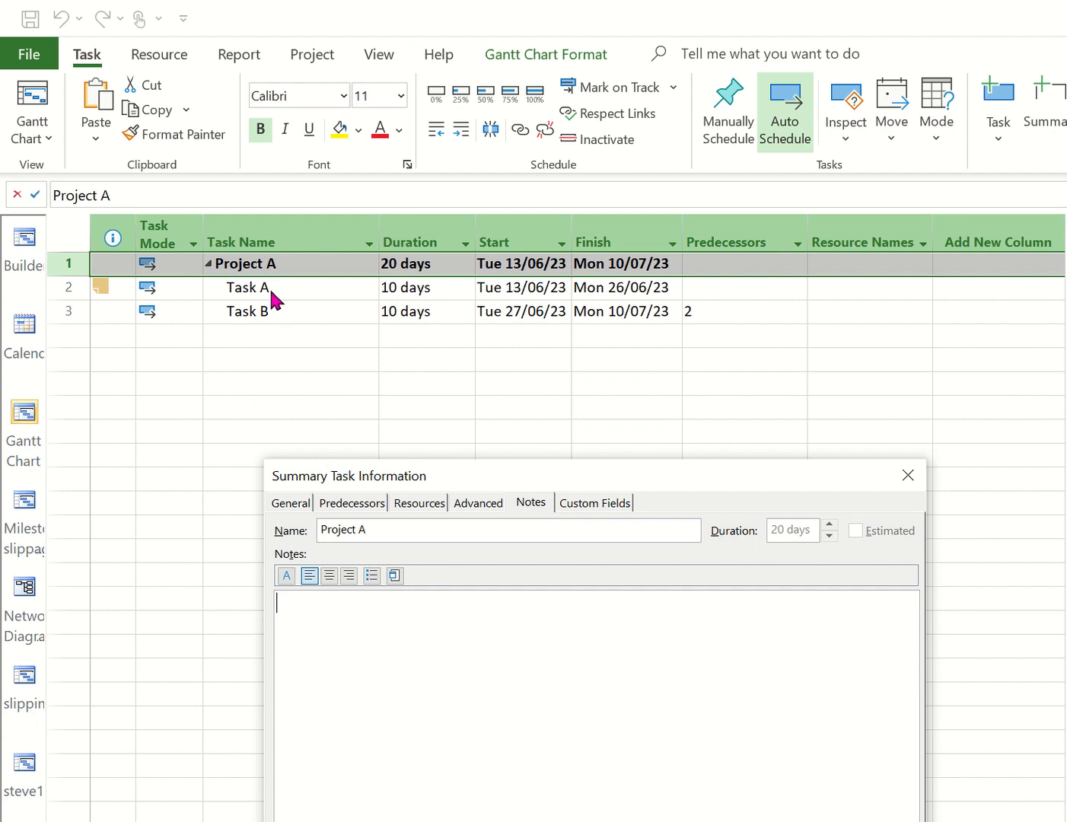
mouse_move(293, 308)
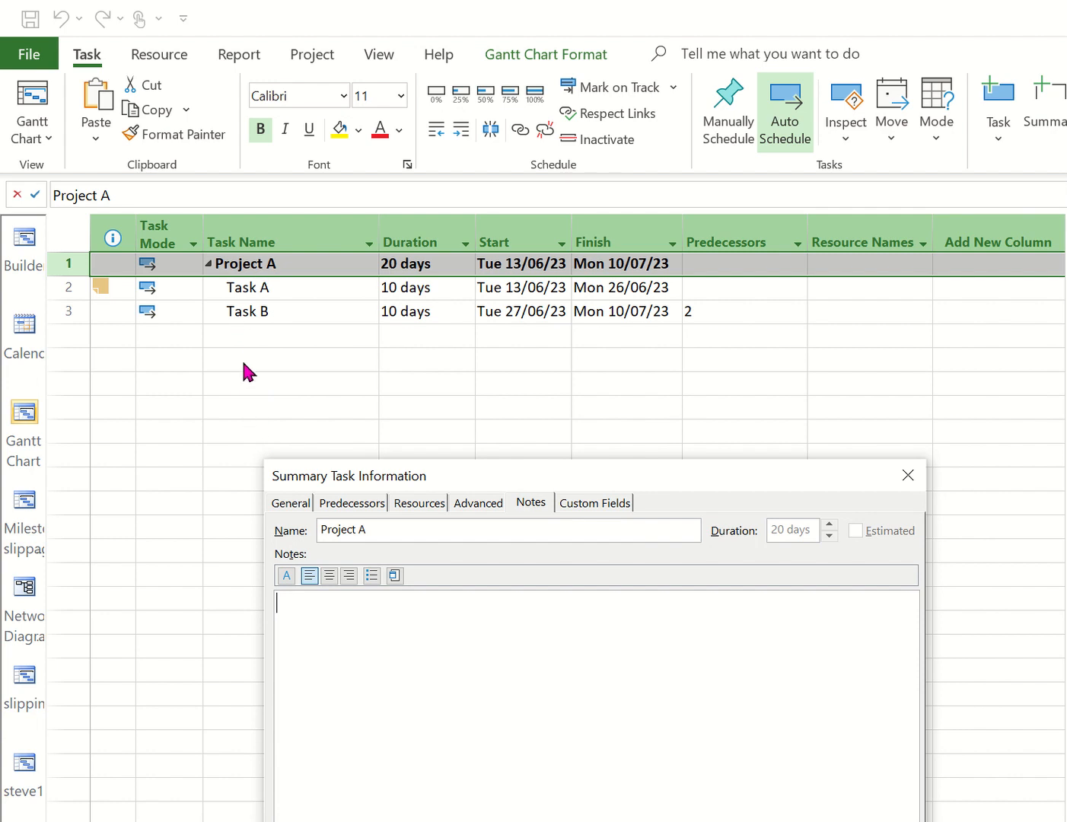
mouse_move(458, 480)
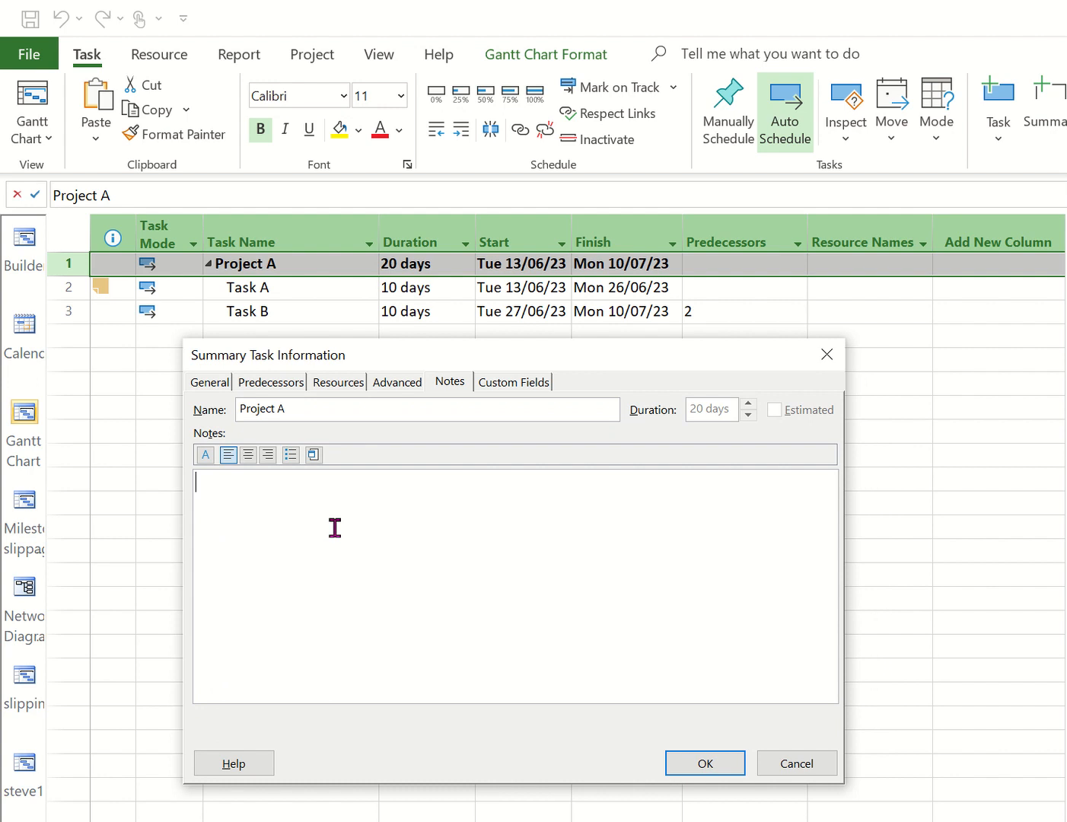
mouse_move(272, 388)
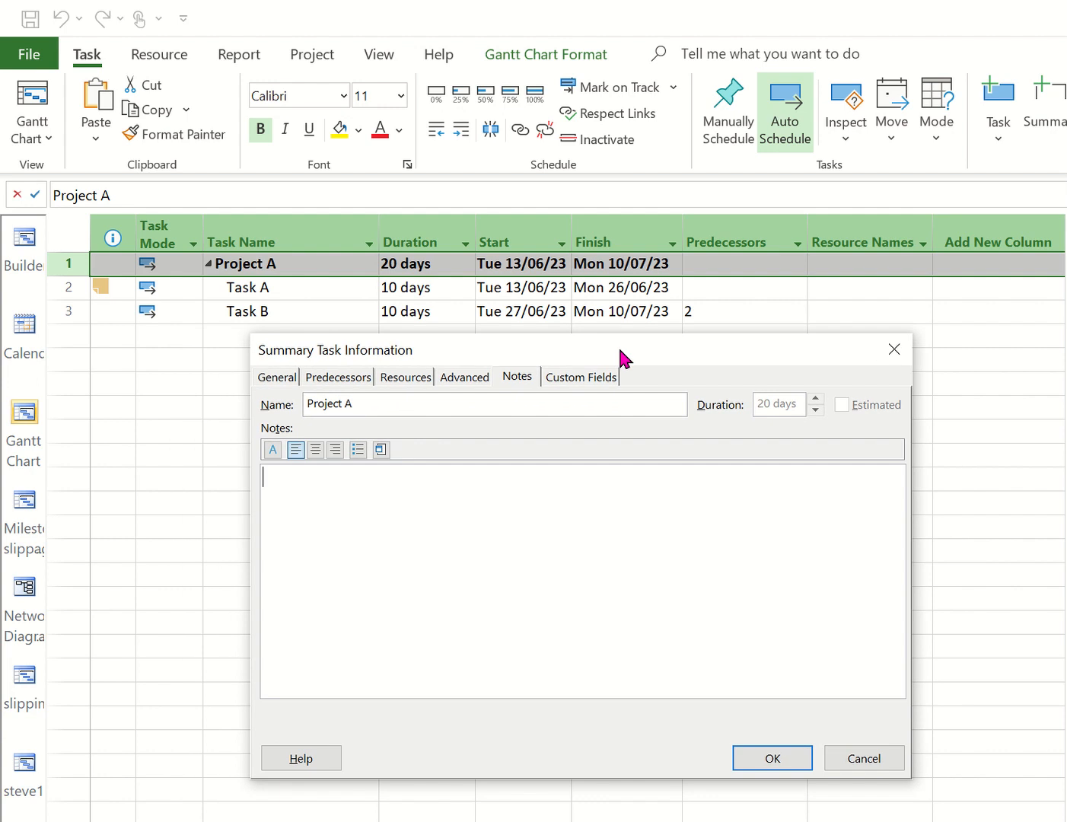
mouse_move(339, 373)
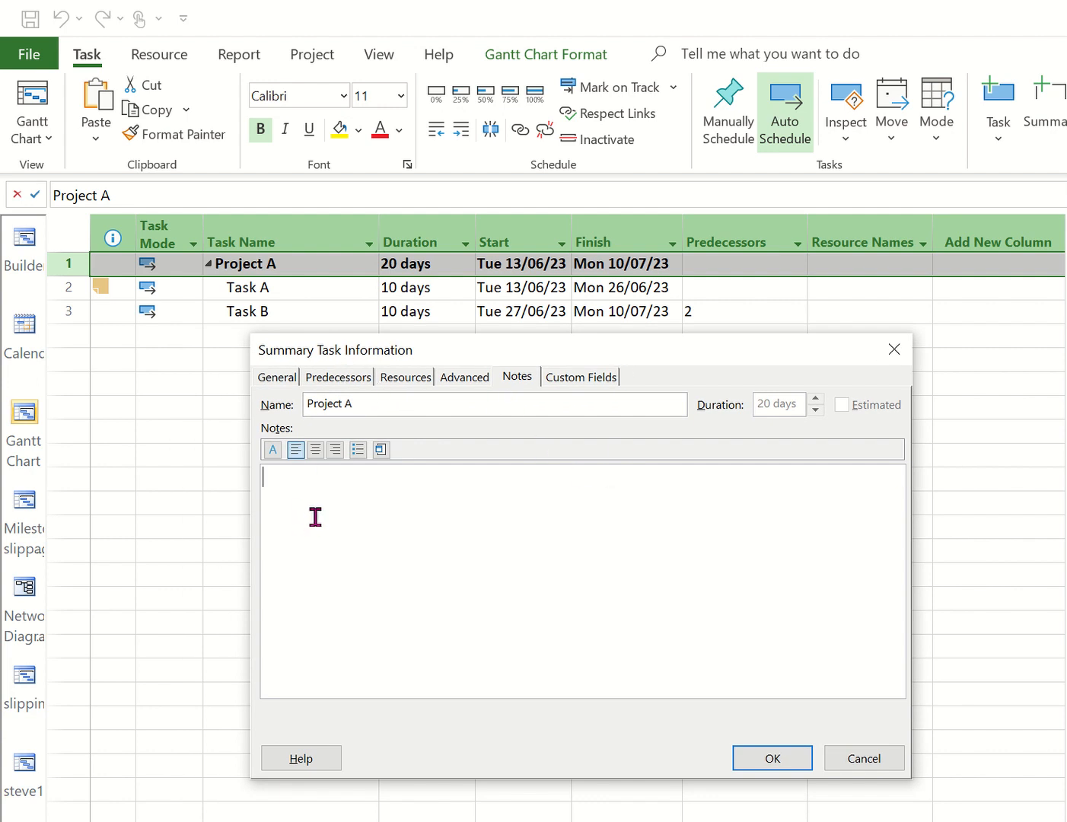
mouse_move(353, 505)
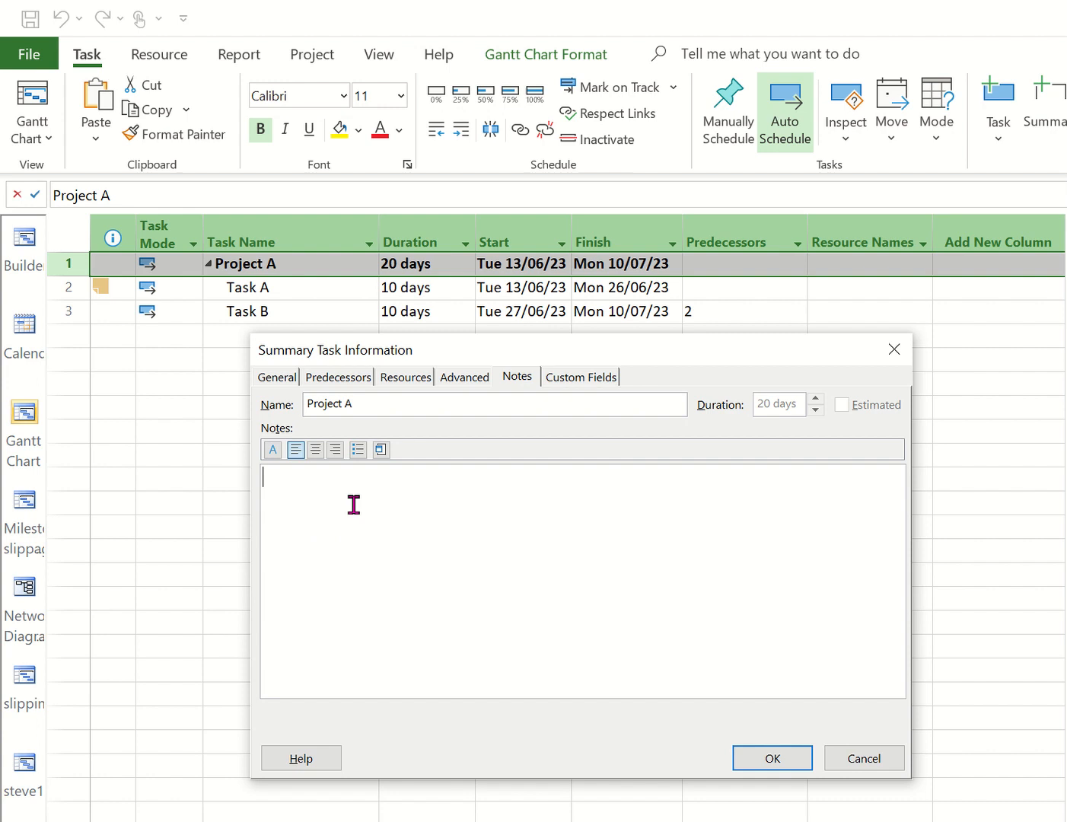